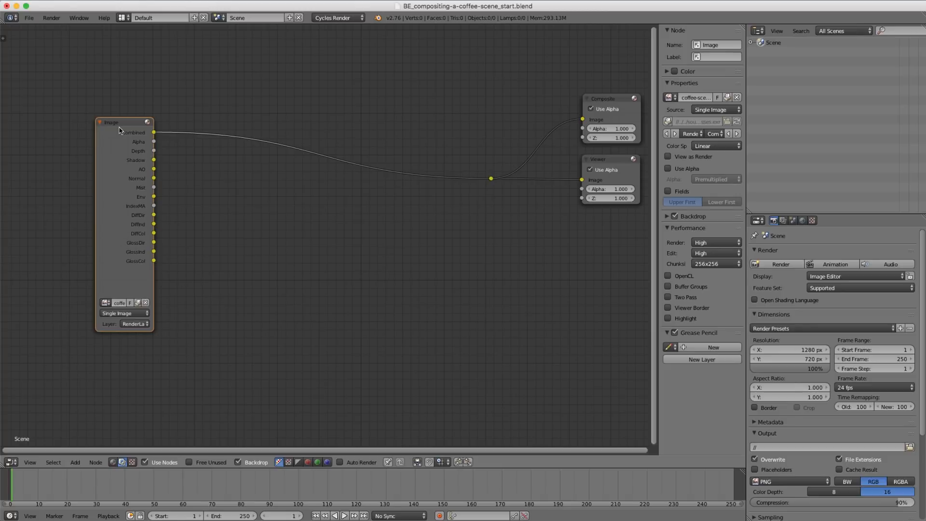
{"action": "mouse_move", "coordinate": [128, 233]}
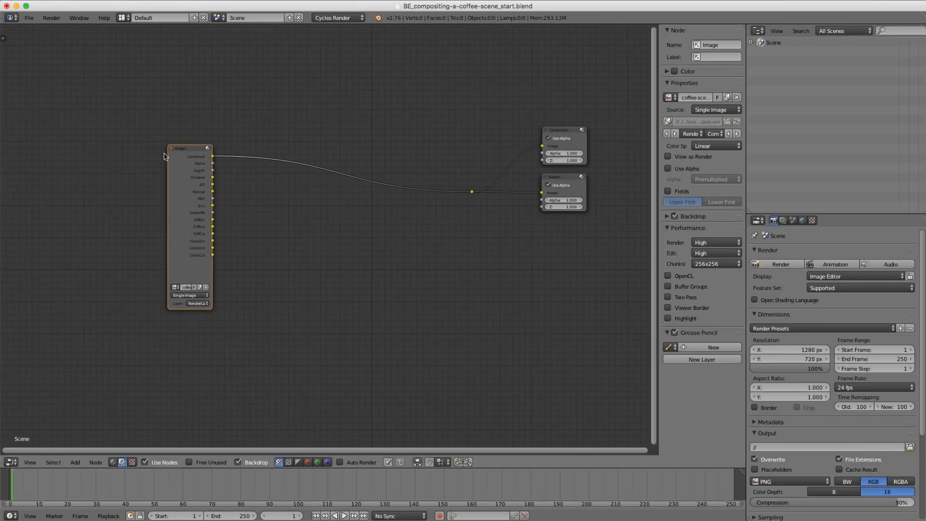
Follow the exercise page's link to the manual's Render Layers and Passes combining diagram
{"action": "left_click_drag", "start_coordinate": [189, 148], "coordinate": [125, 145]}
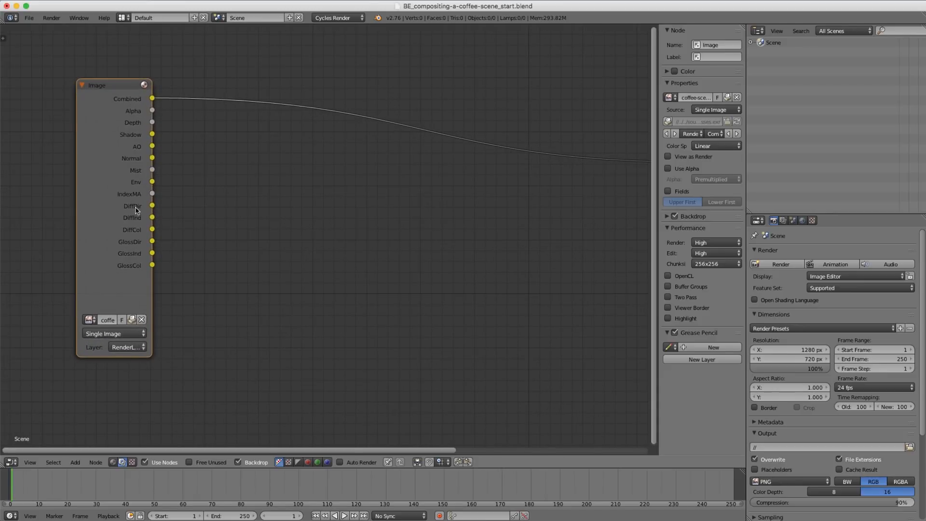
{"action": "mouse_move", "coordinate": [136, 233]}
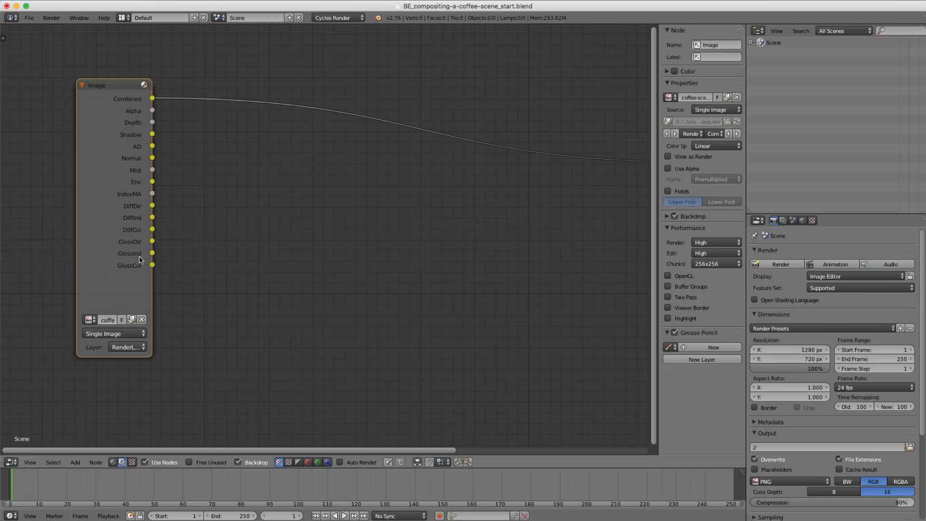
{"action": "mouse_move", "coordinate": [136, 229]}
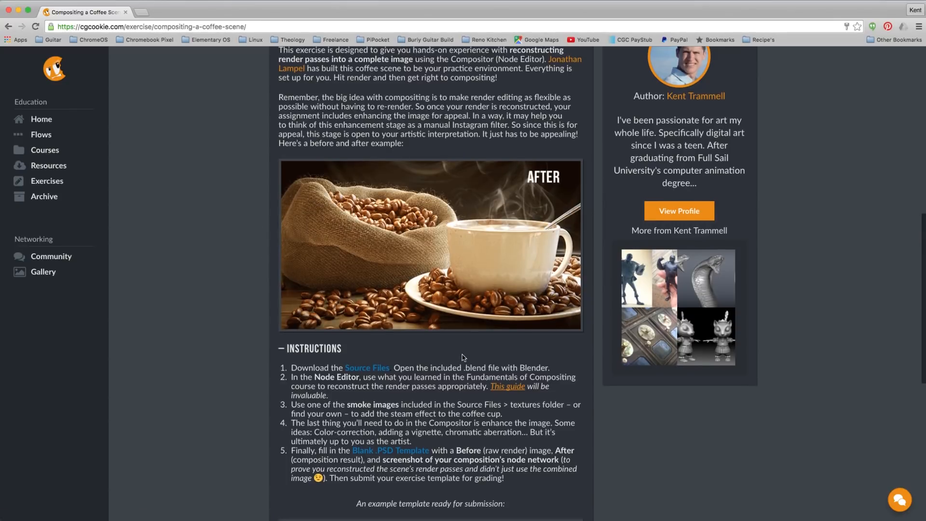
{"action": "scroll", "scroll_direction": "down", "scroll_amount": 3}
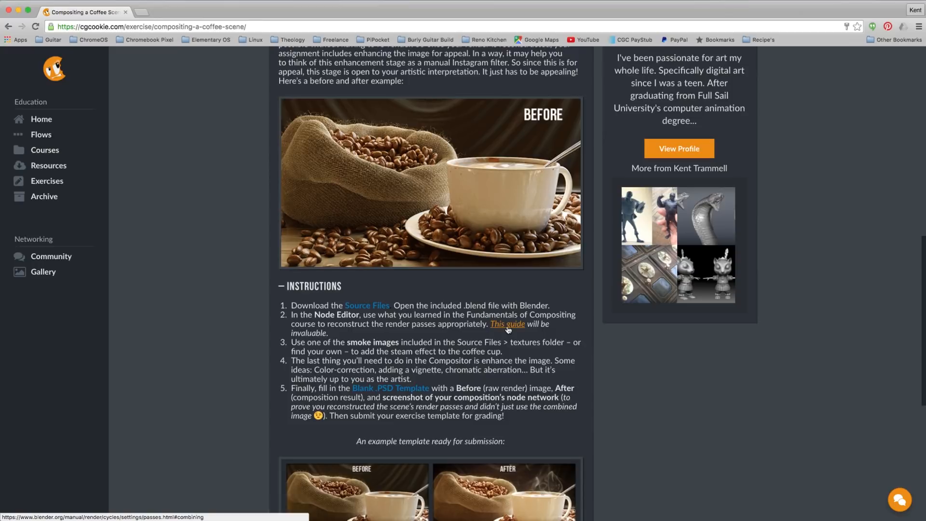
{"action": "left_click", "coordinate": [506, 324]}
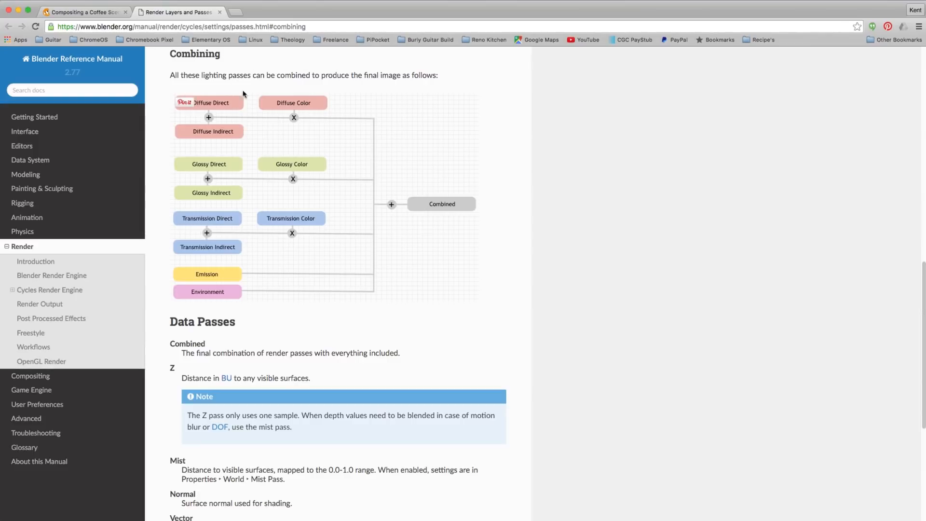
{"action": "mouse_move", "coordinate": [362, 99]}
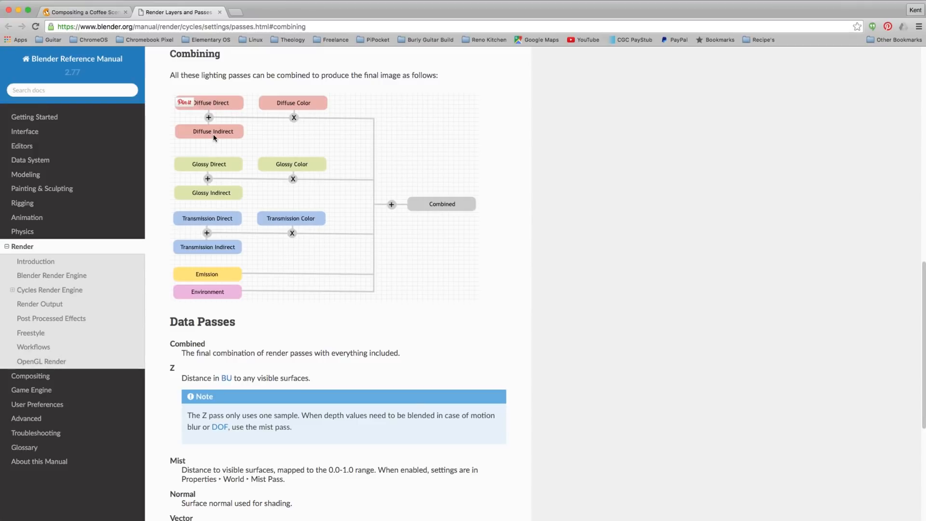
{"action": "mouse_move", "coordinate": [228, 130]}
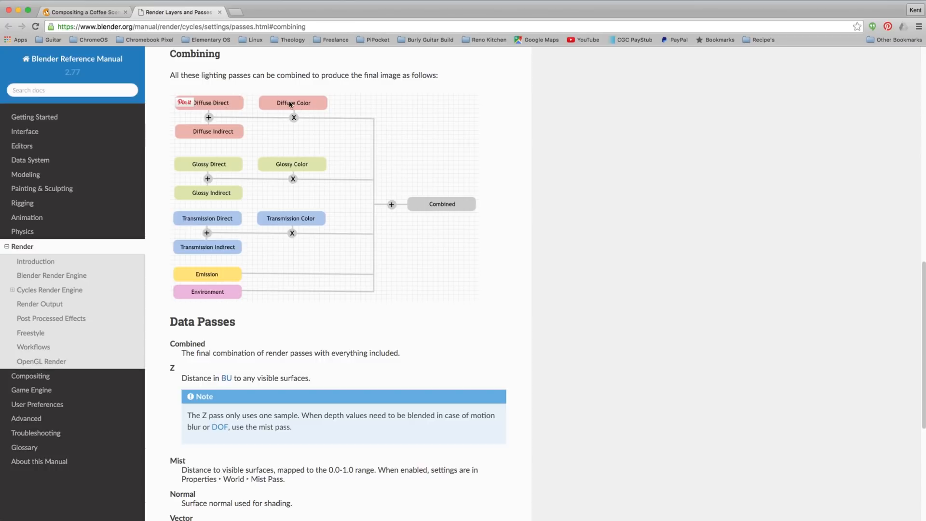
{"action": "mouse_move", "coordinate": [281, 94]}
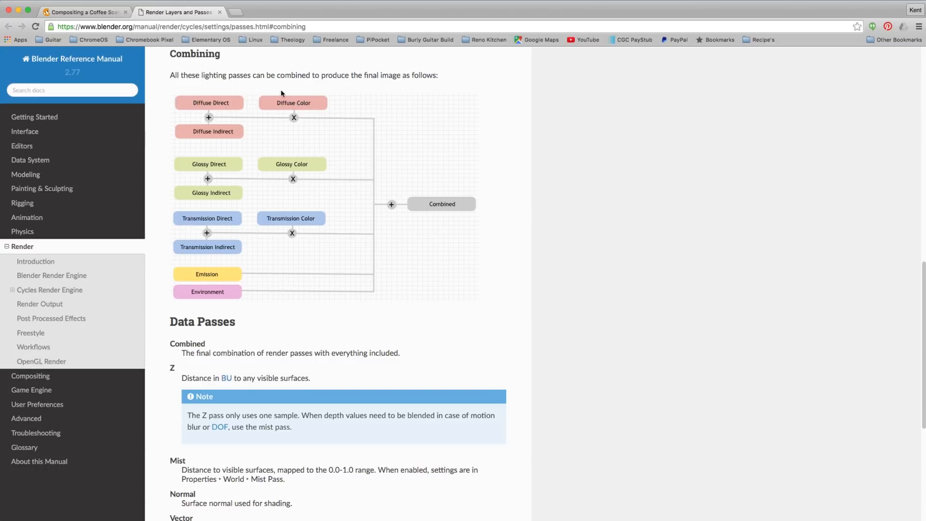
{"action": "mouse_move", "coordinate": [289, 111]}
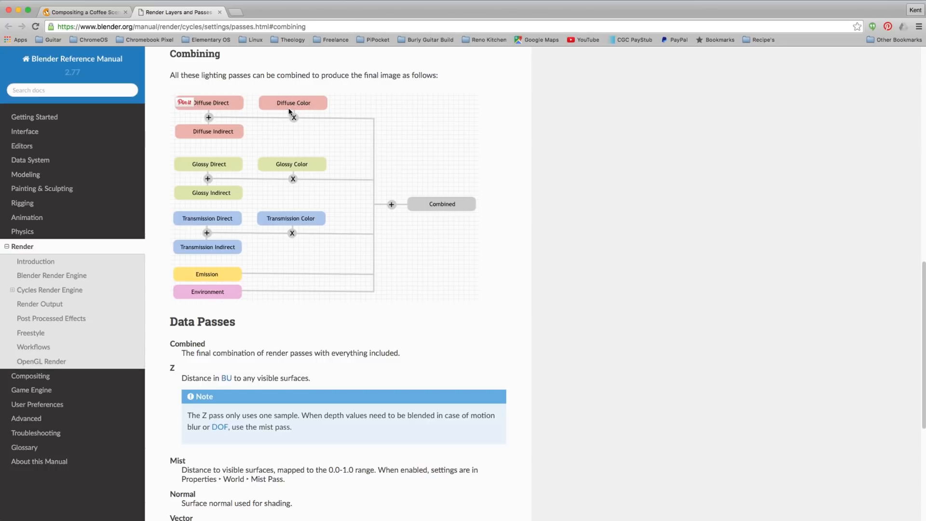
{"action": "mouse_move", "coordinate": [396, 165]}
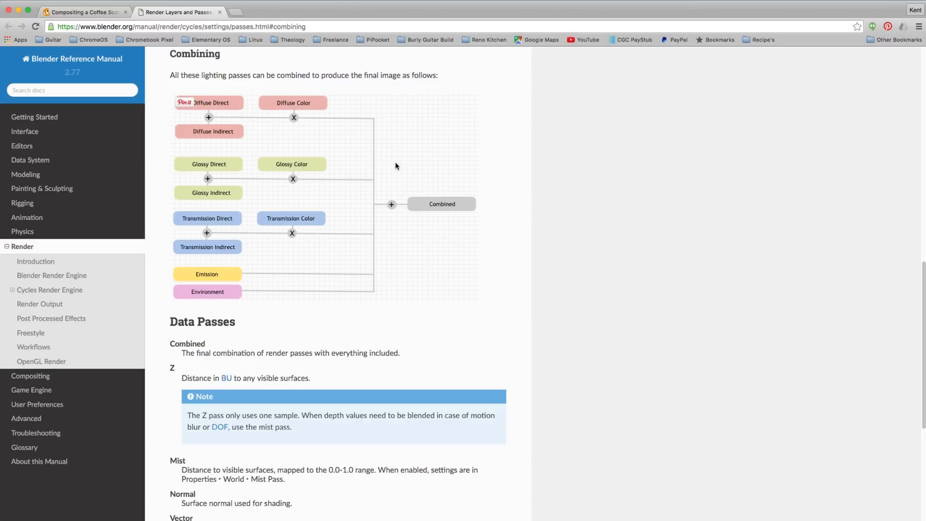
{"action": "mouse_move", "coordinate": [318, 221]}
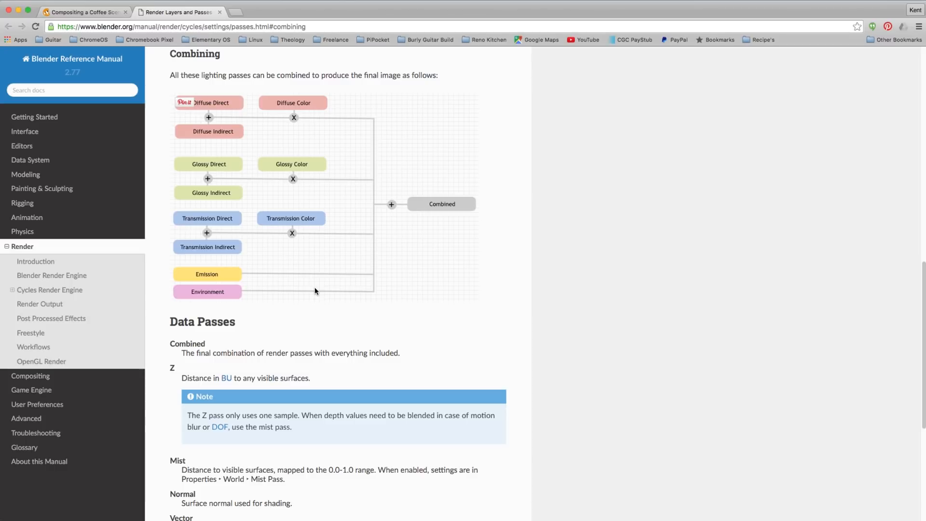
{"action": "mouse_move", "coordinate": [412, 192]}
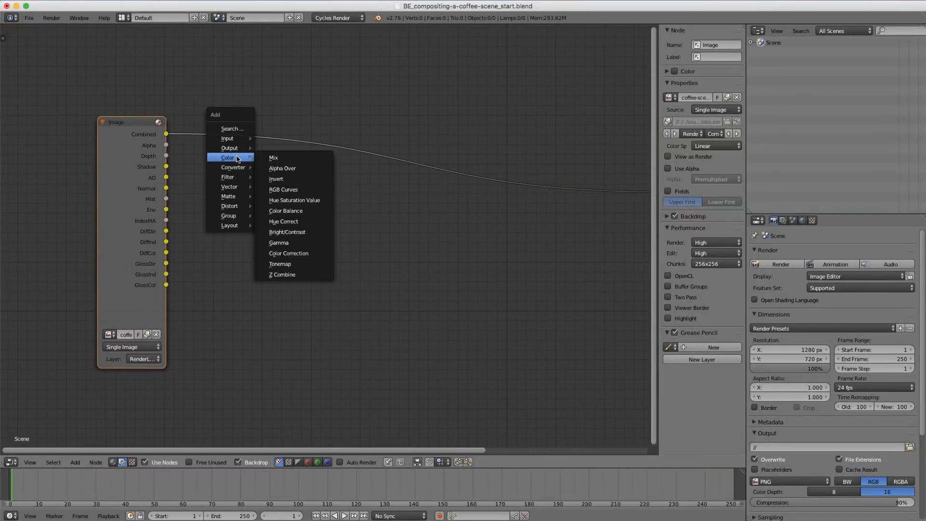
{"action": "mouse_move", "coordinate": [282, 157]}
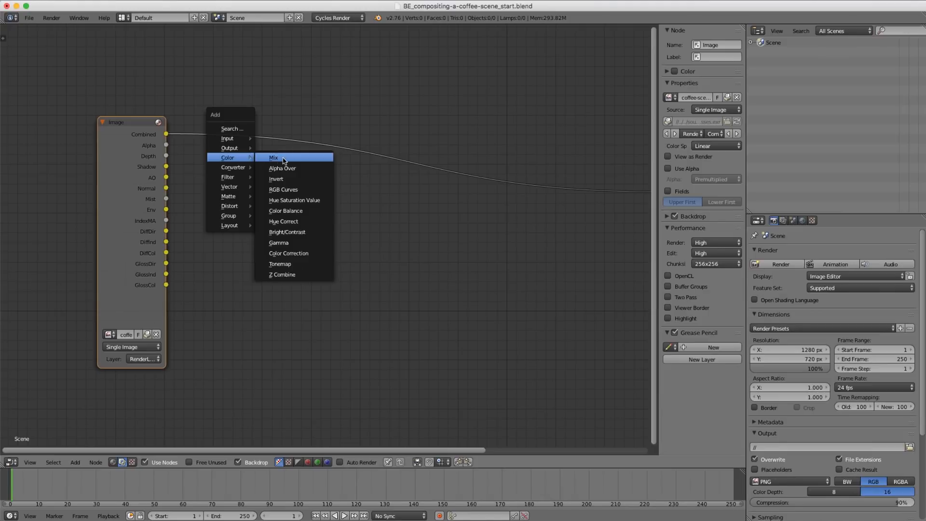
Add a Mix node set to Add, duplicate it as Multiply, and wire DiffDir, DiffInd, DiffCol to Composite
{"action": "left_click", "coordinate": [273, 157]}
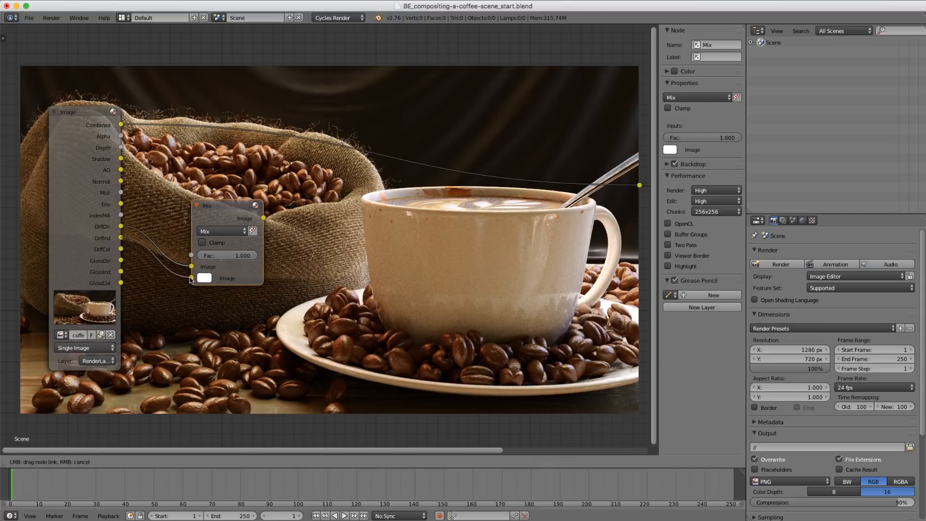
{"action": "left_click", "coordinate": [222, 231]}
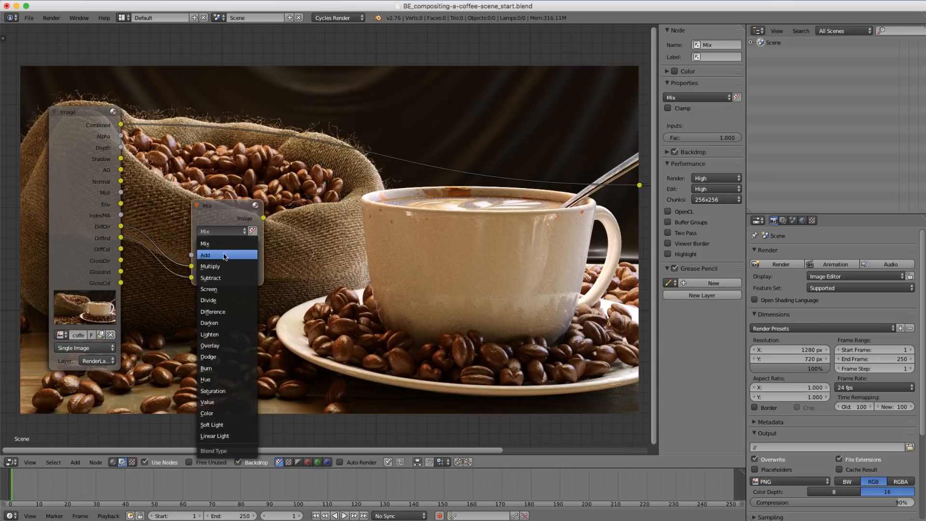
{"action": "left_click", "coordinate": [205, 255]}
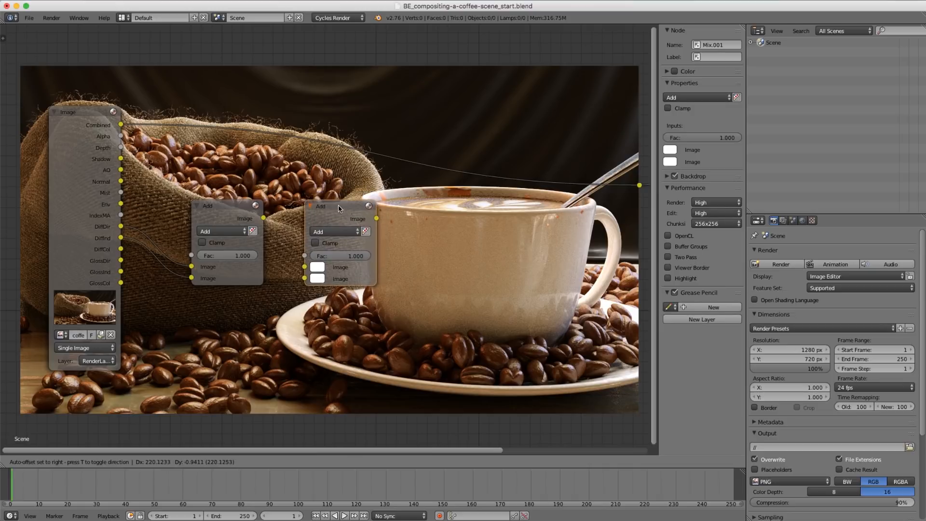
{"action": "left_click", "coordinate": [334, 231]}
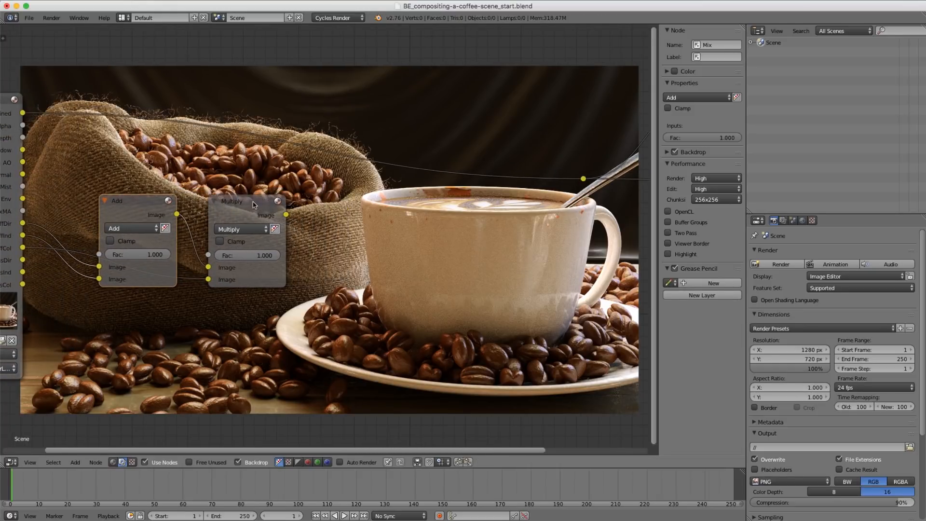
{"action": "left_click", "coordinate": [245, 201]}
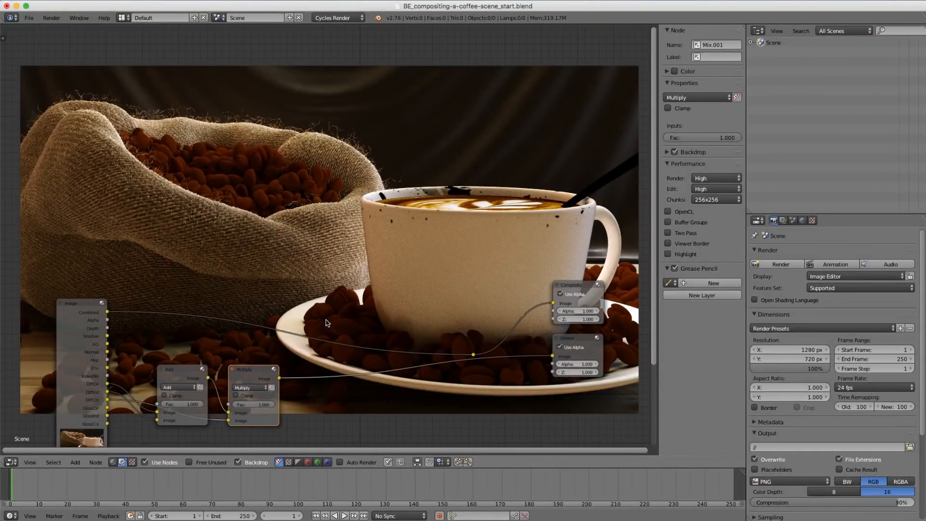
{"action": "mouse_move", "coordinate": [281, 237]}
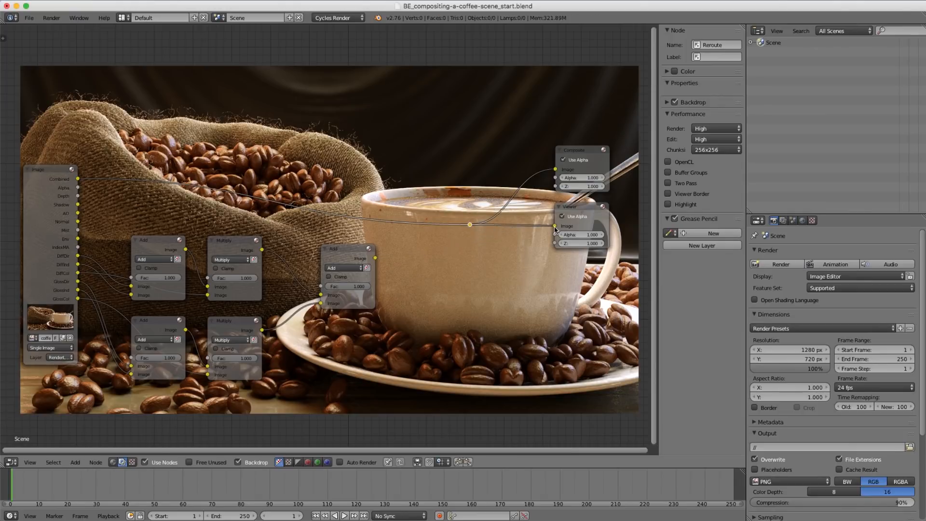
{"action": "mouse_move", "coordinate": [470, 185]}
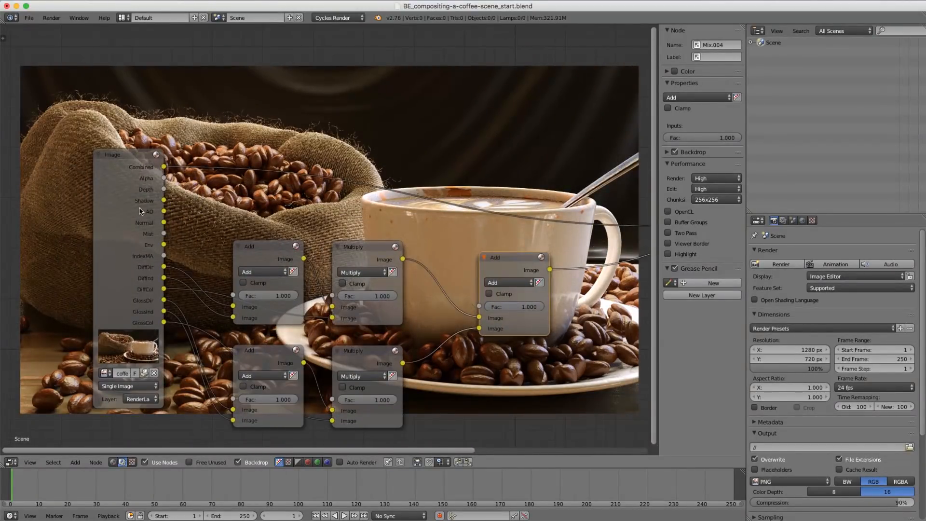
{"action": "mouse_move", "coordinate": [146, 204]}
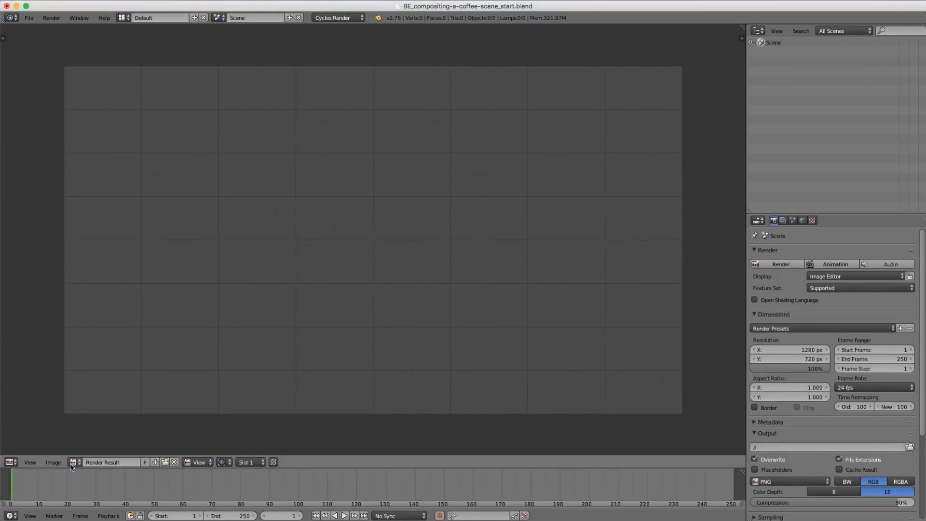
Preview the Viewer node result in the image editor, then switch the area back to the node editor
{"action": "left_click", "coordinate": [73, 462]}
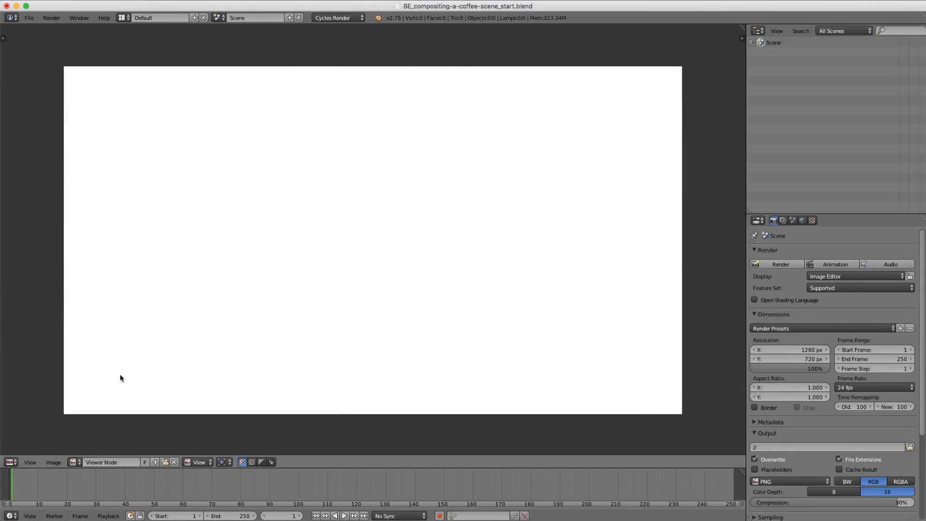
{"action": "left_click", "coordinate": [10, 462]}
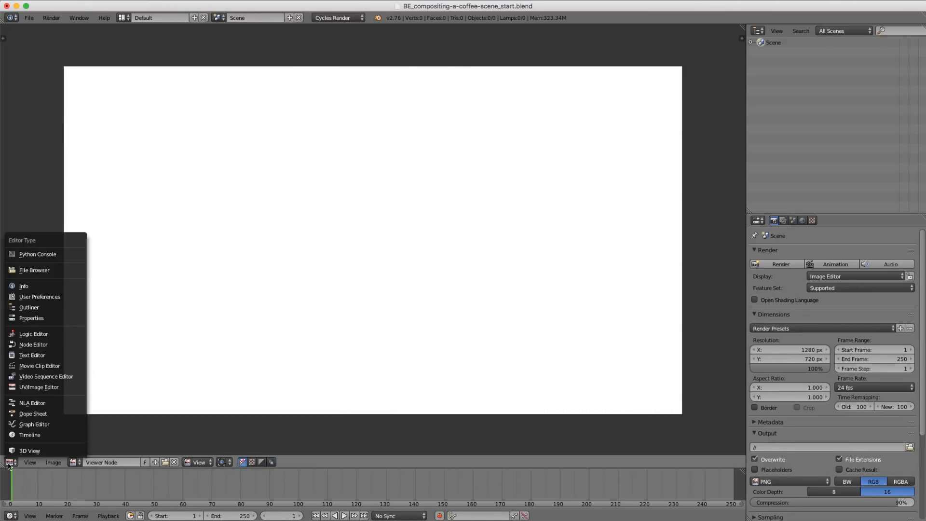
{"action": "left_click", "coordinate": [33, 344]}
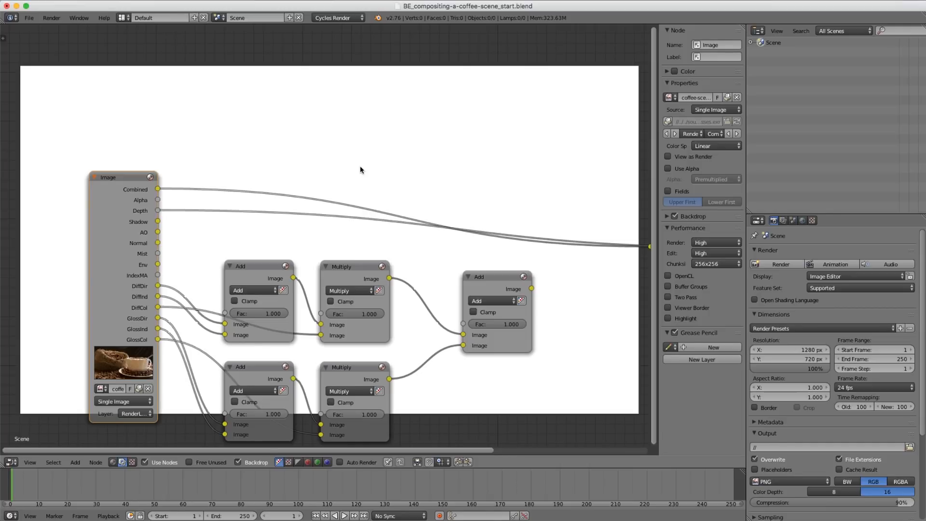
{"action": "mouse_move", "coordinate": [204, 193]}
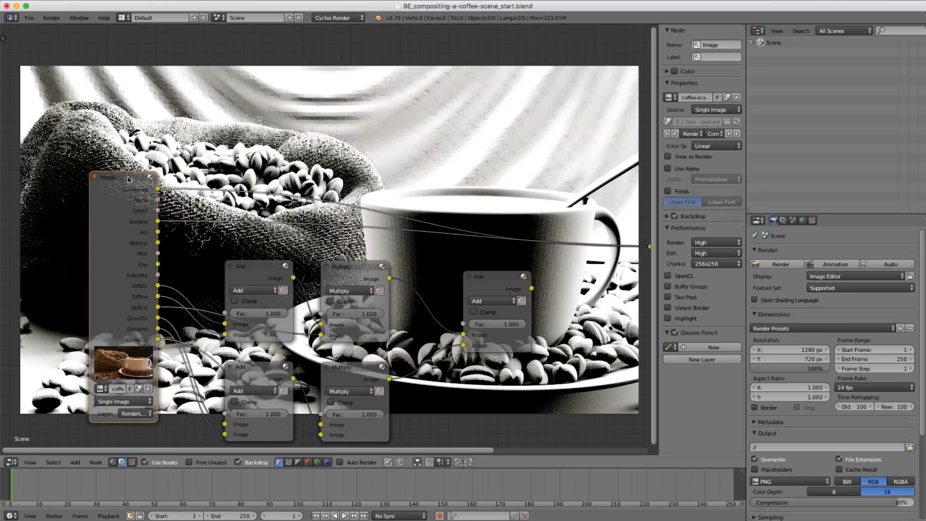
{"action": "mouse_move", "coordinate": [316, 195]}
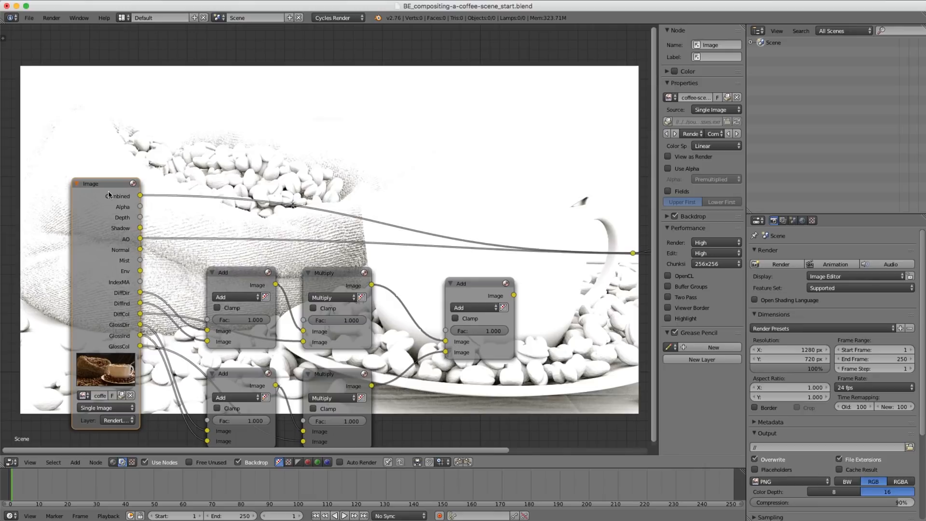
{"action": "mouse_move", "coordinate": [232, 247]}
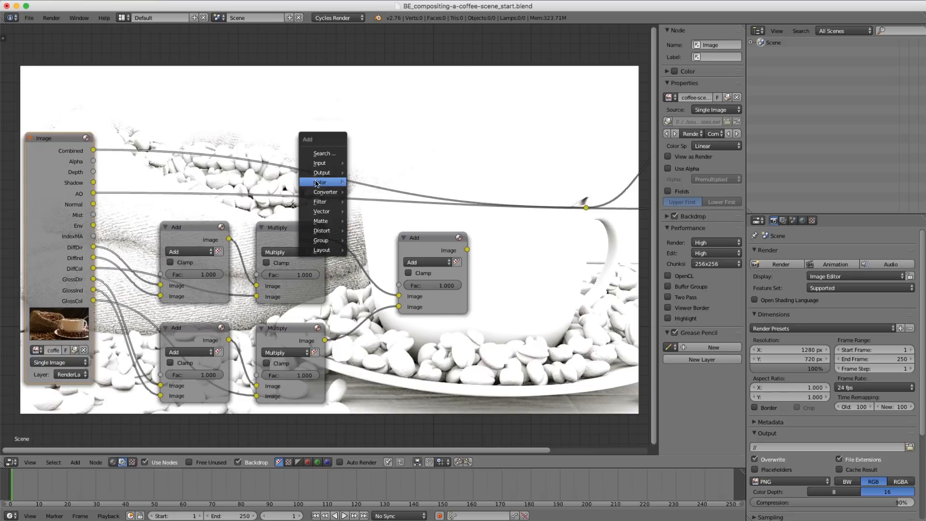
Add a Mix node over the lighting result with Overlay blending and Fac 0.500
{"action": "left_click", "coordinate": [320, 183]}
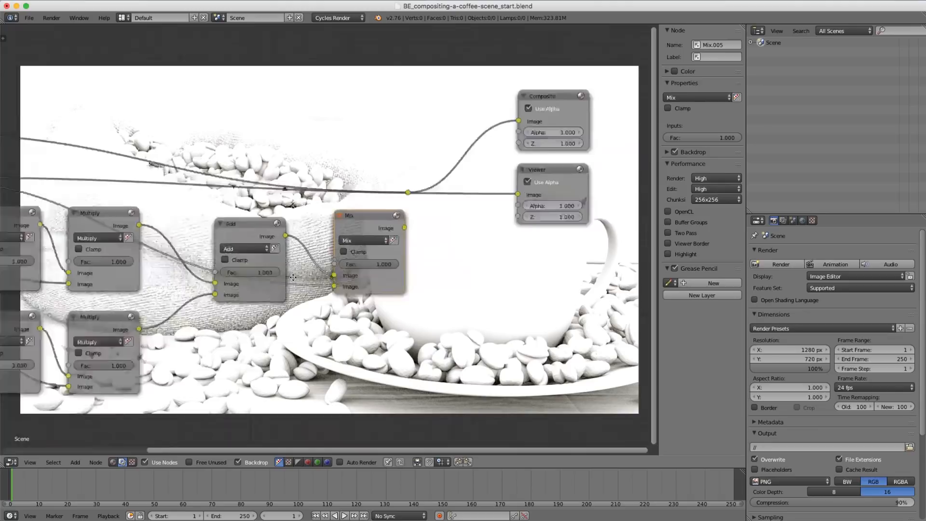
{"action": "left_click", "coordinate": [364, 241]}
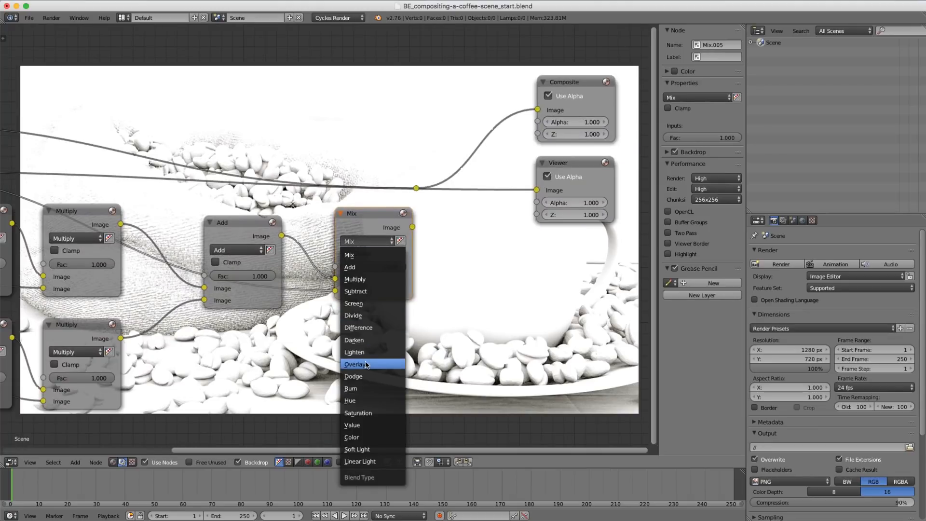
{"action": "left_click", "coordinate": [356, 363]}
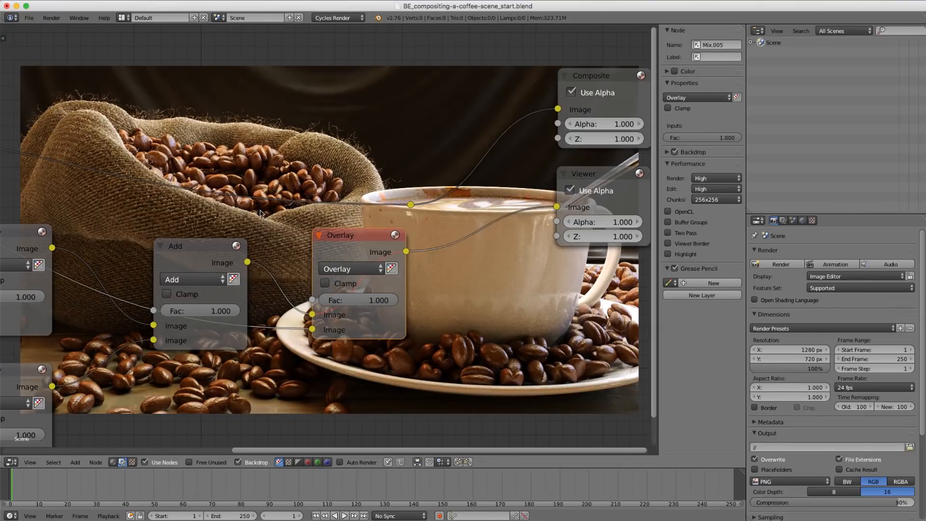
{"action": "left_click", "coordinate": [358, 300]}
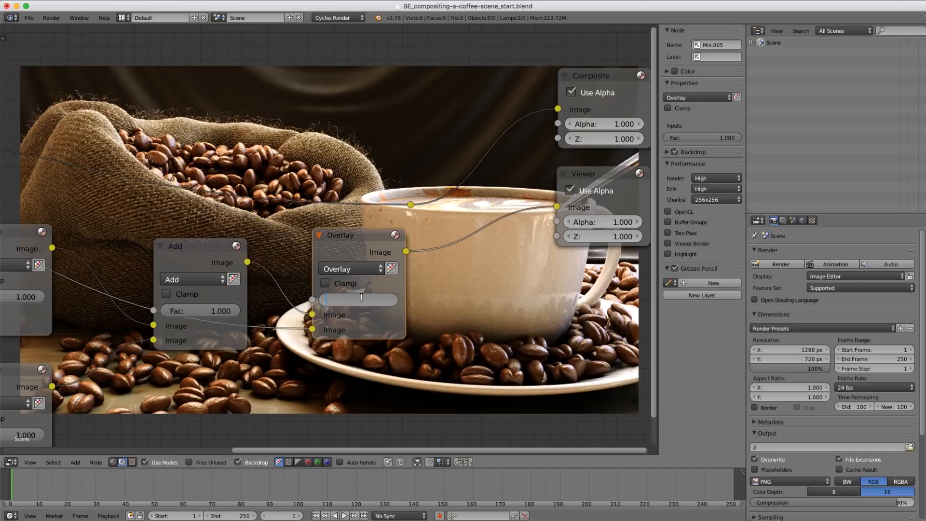
{"action": "type", "text": "0.500"}
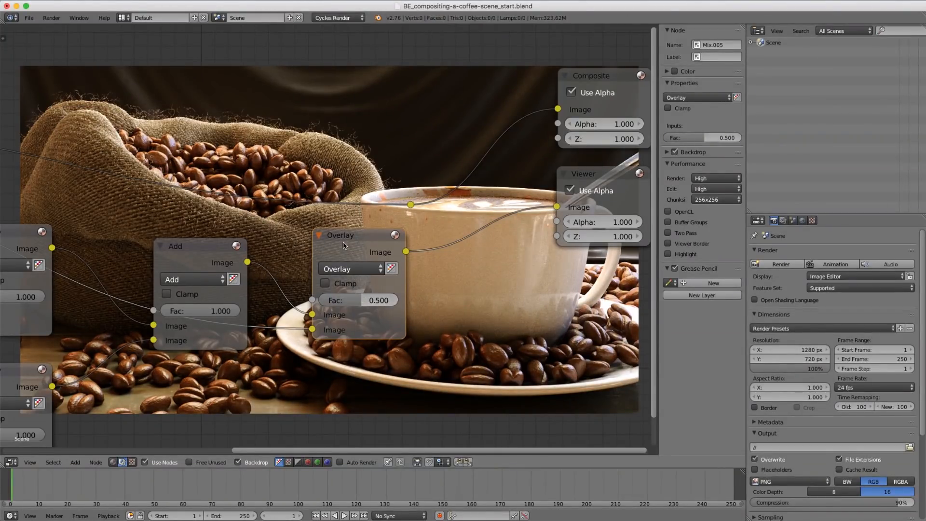
{"action": "left_click", "coordinate": [340, 234]}
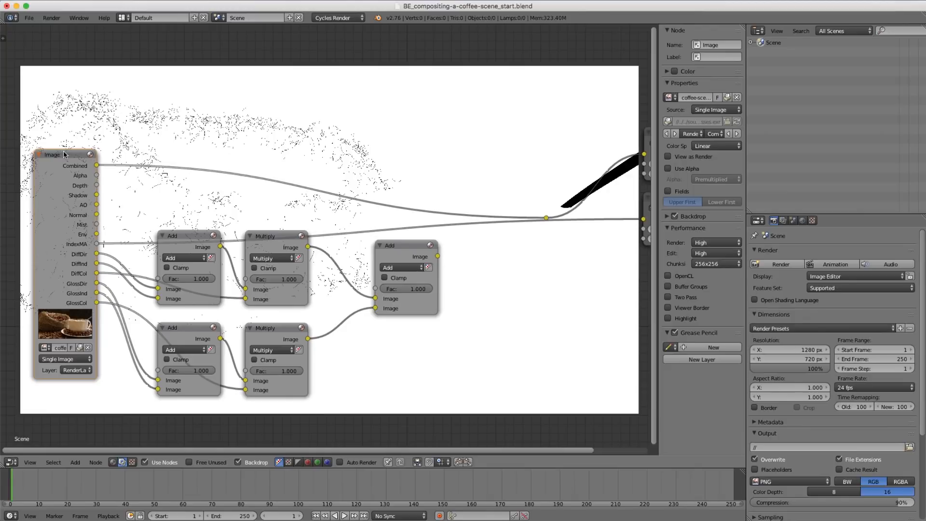
{"action": "mouse_move", "coordinate": [71, 241]}
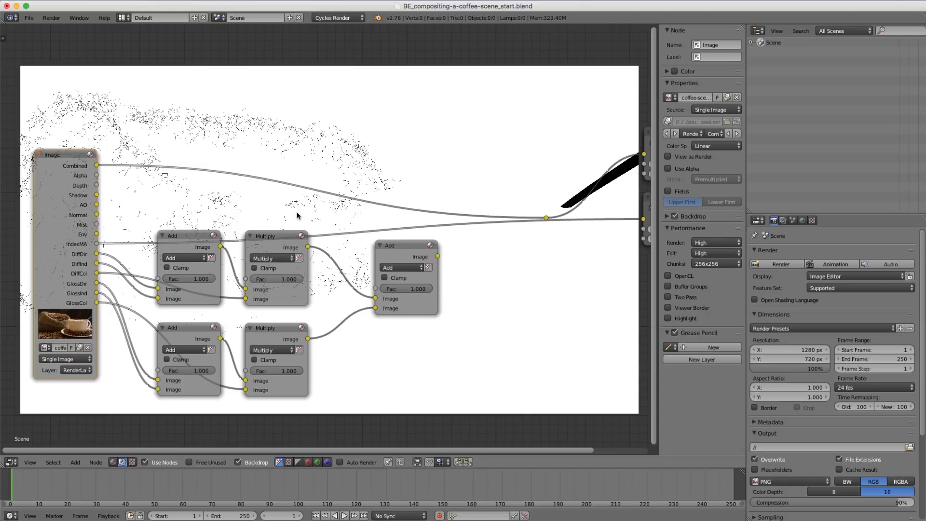
{"action": "mouse_move", "coordinate": [68, 232]}
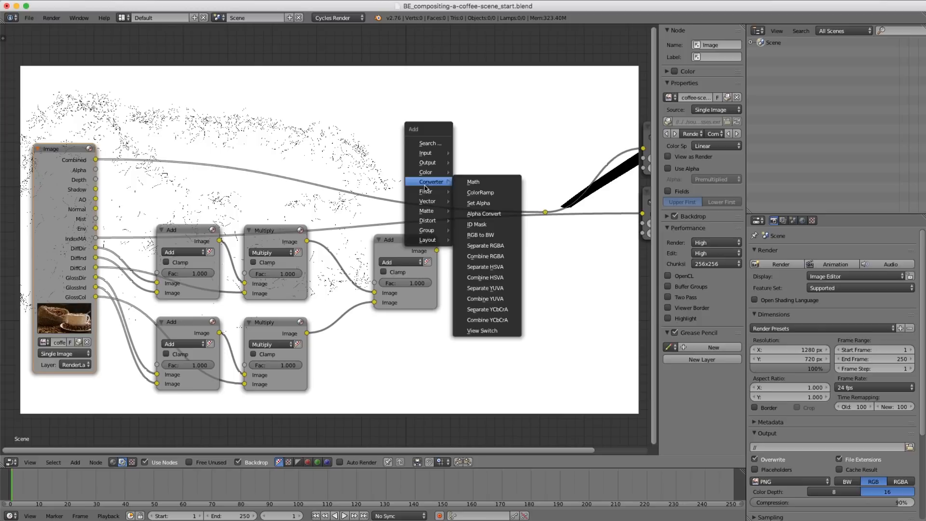
{"action": "mouse_move", "coordinate": [478, 224]}
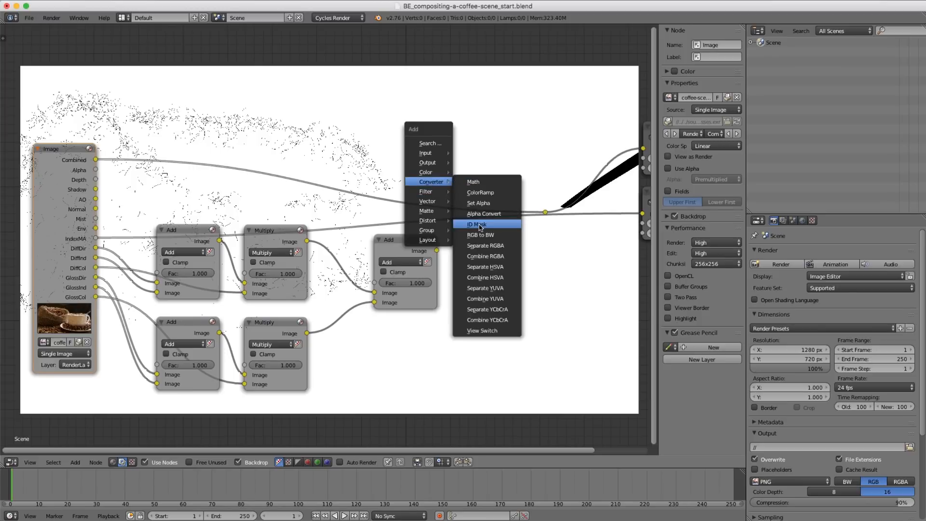
Add an ID Mask node on the material index pass and step its Index up to 5 for the cup and saucer
{"action": "left_click", "coordinate": [476, 224]}
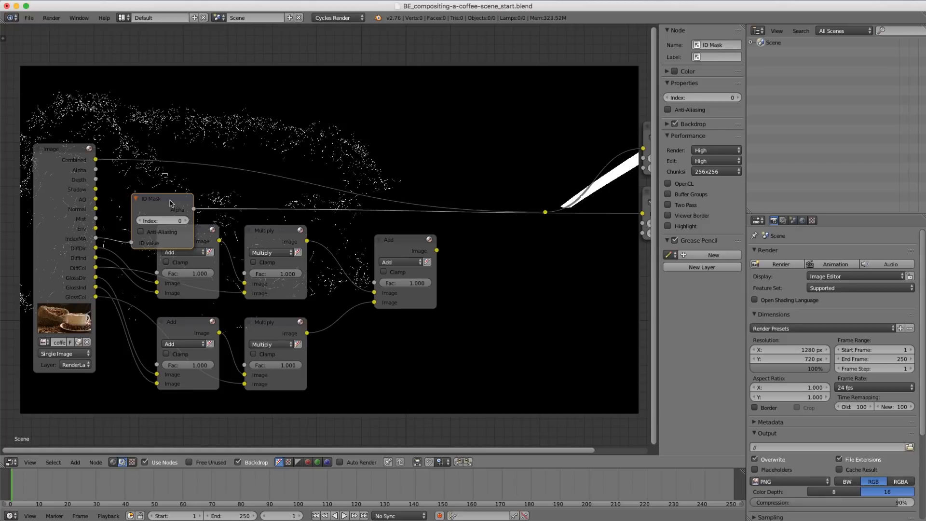
{"action": "left_click_drag", "start_coordinate": [162, 199], "coordinate": [186, 164]}
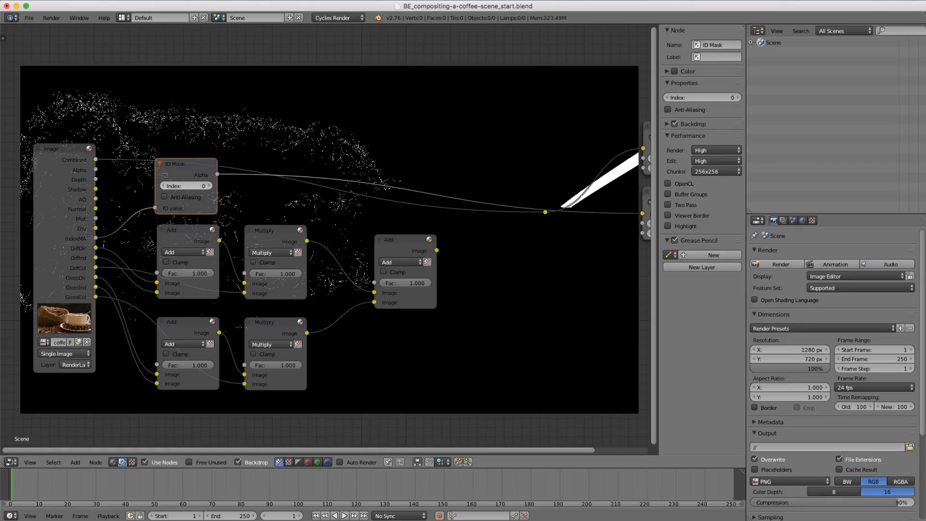
{"action": "left_click", "coordinate": [201, 185]}
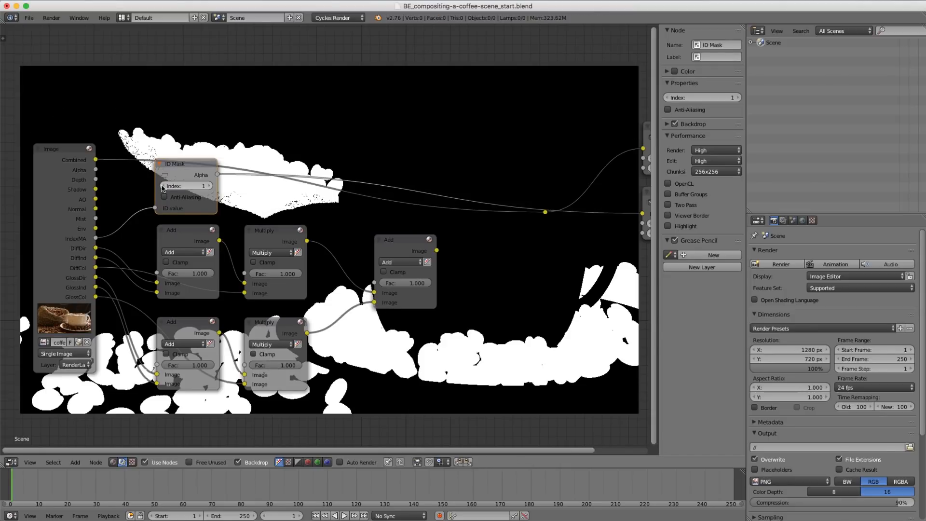
{"action": "mouse_move", "coordinate": [186, 186]}
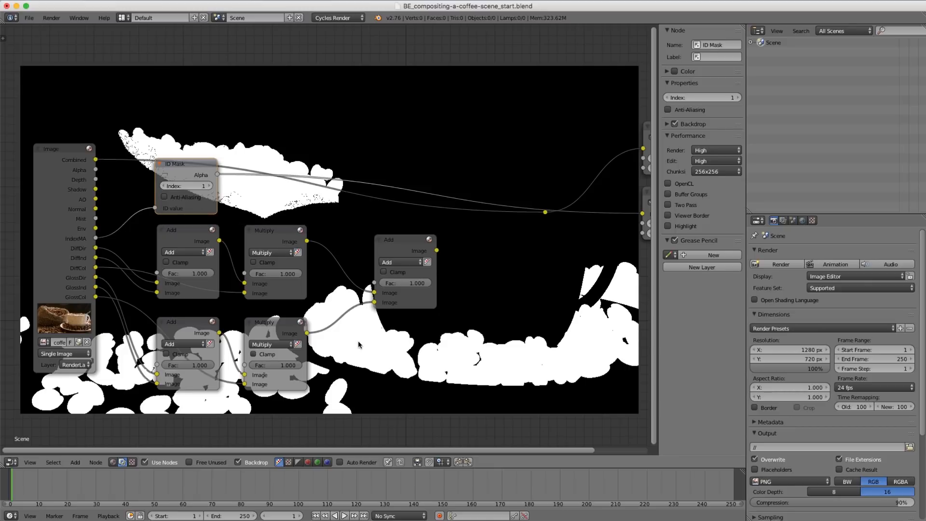
{"action": "left_click", "coordinate": [201, 185]}
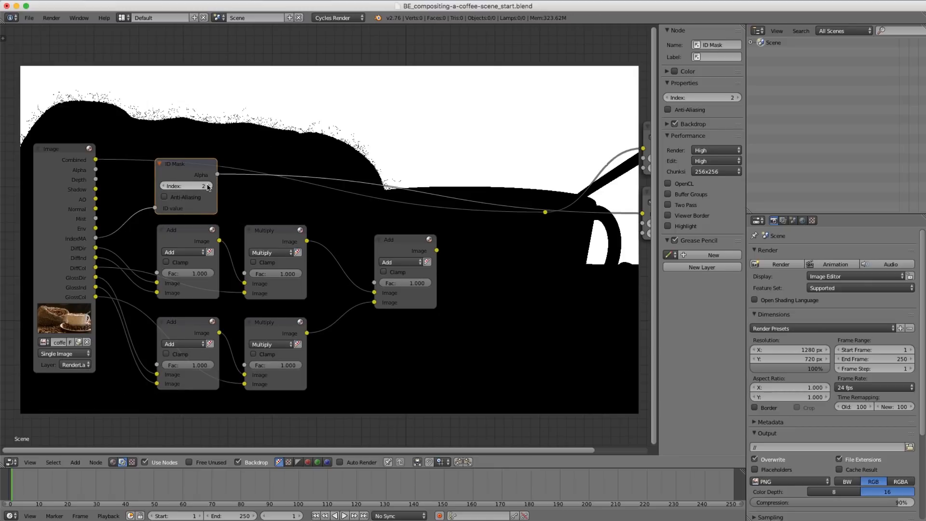
{"action": "left_click", "coordinate": [203, 185]}
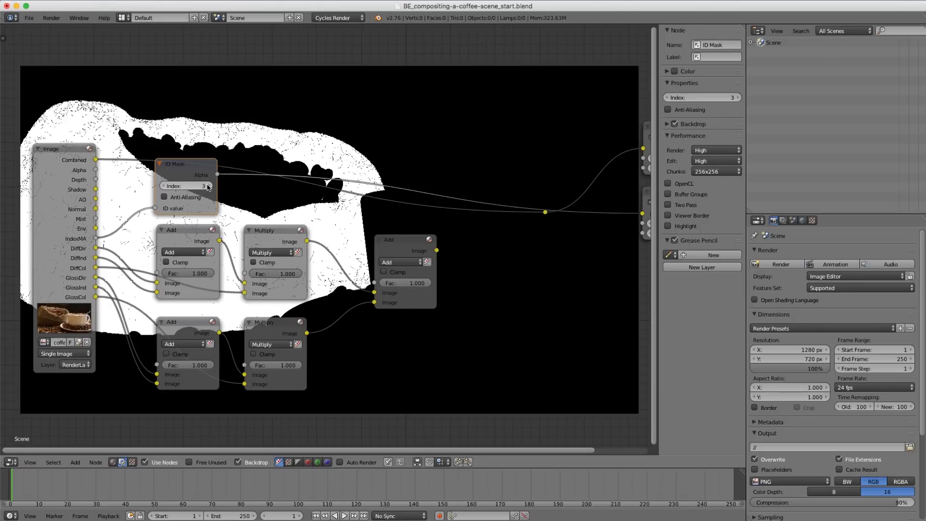
{"action": "left_click", "coordinate": [210, 185]}
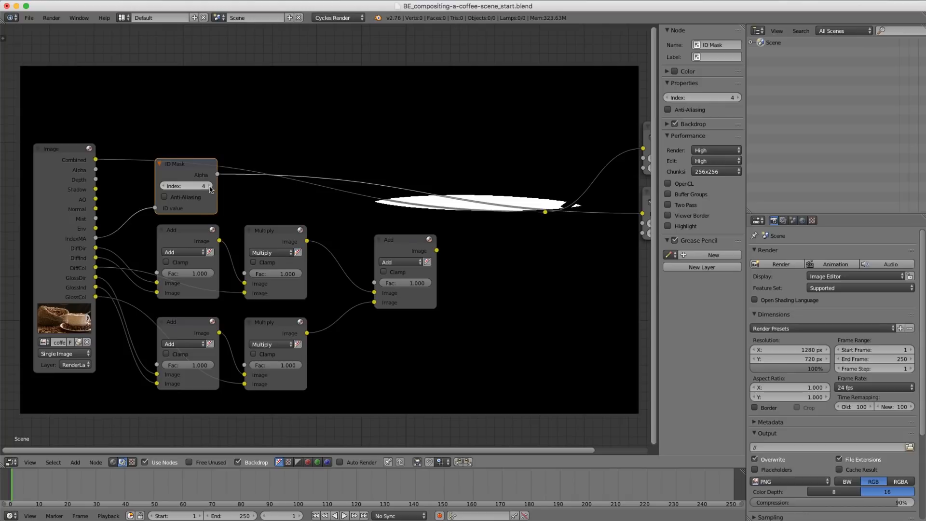
{"action": "left_click", "coordinate": [209, 186]}
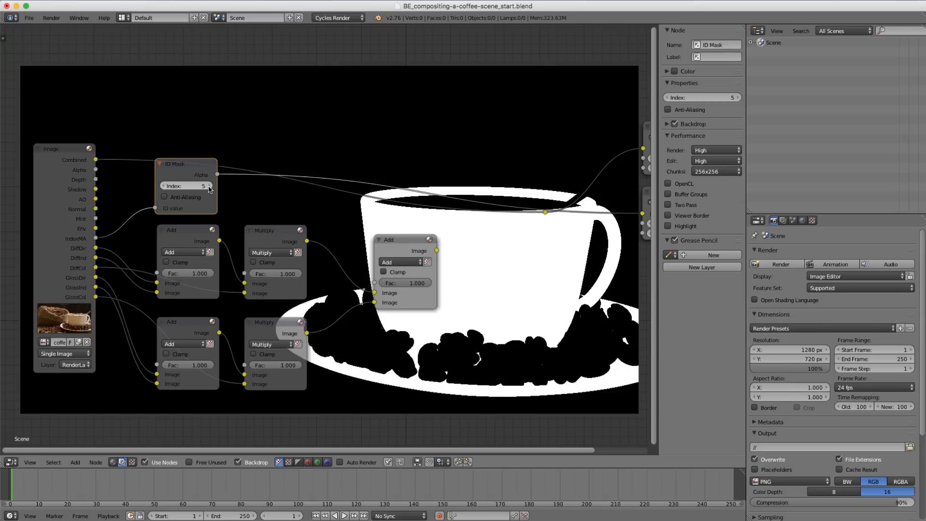
{"action": "mouse_move", "coordinate": [251, 228]}
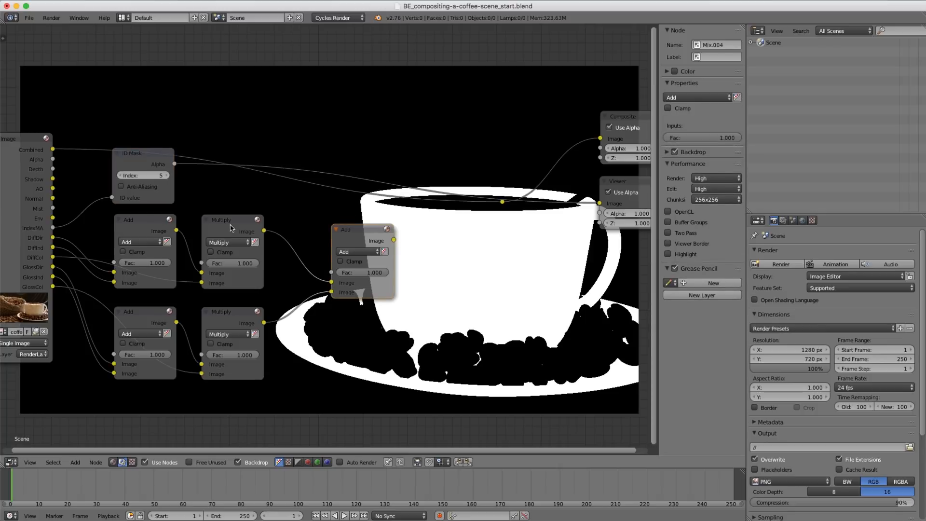
Select the final Add node in the reconstruction tree
{"action": "left_click", "coordinate": [231, 220]}
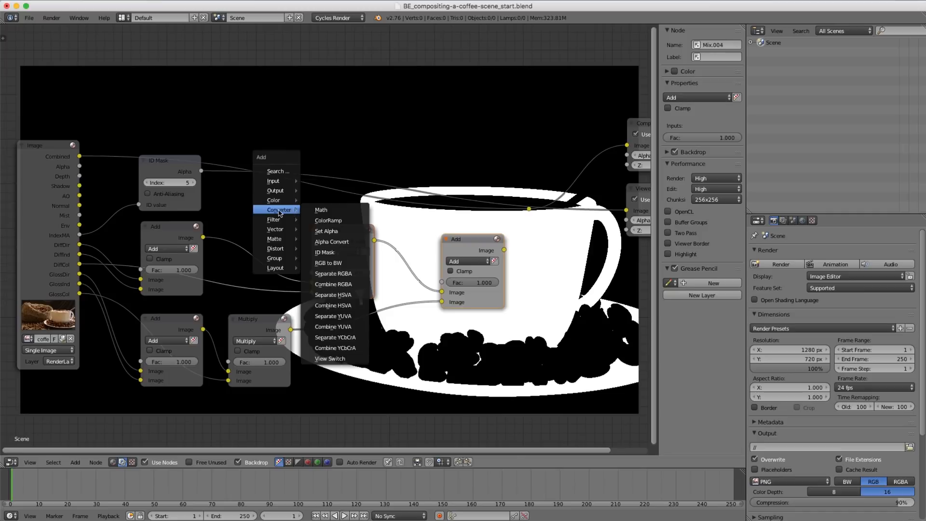
{"action": "mouse_move", "coordinate": [273, 200]}
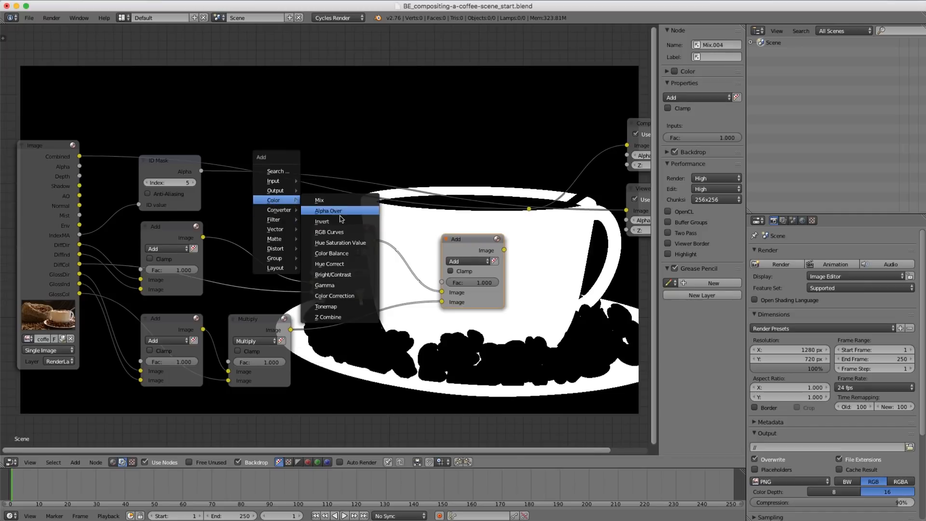
Add an RGB Curves node into the tree and adjust its combined C curve to tint the masked cup
{"action": "left_click", "coordinate": [328, 232]}
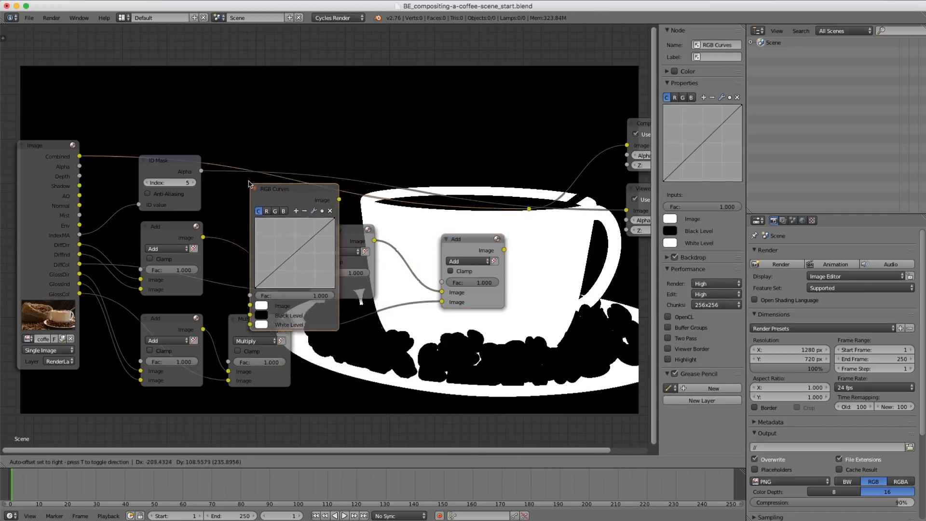
{"action": "left_click_drag", "start_coordinate": [275, 189], "coordinate": [248, 275]}
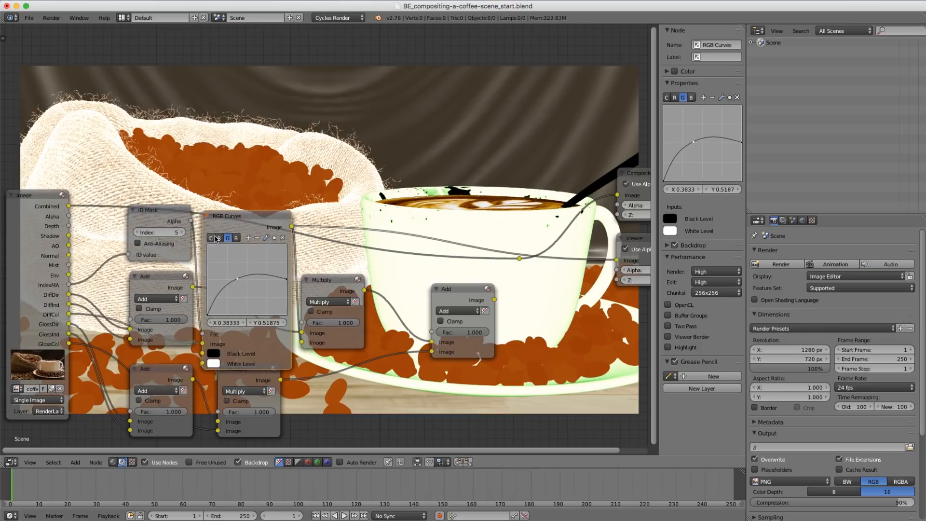
{"action": "left_click", "coordinate": [210, 237]}
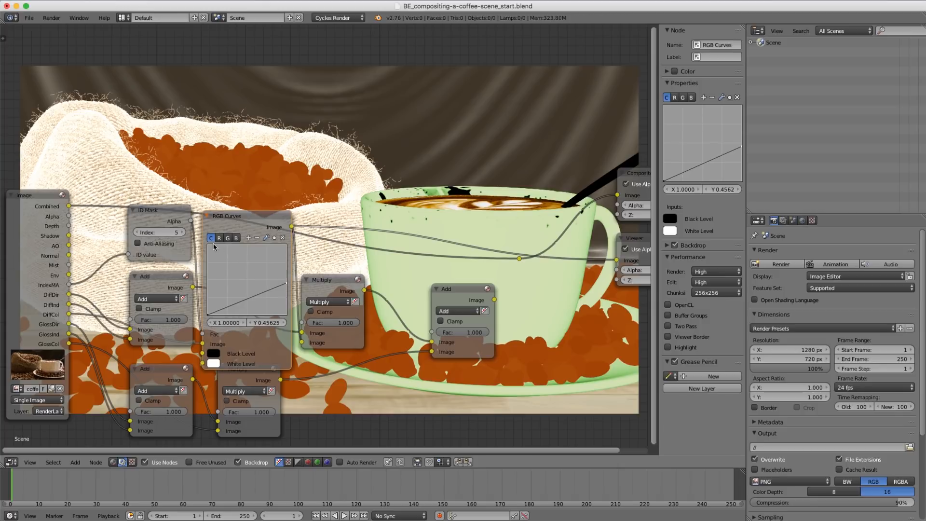
{"action": "mouse_move", "coordinate": [285, 286]}
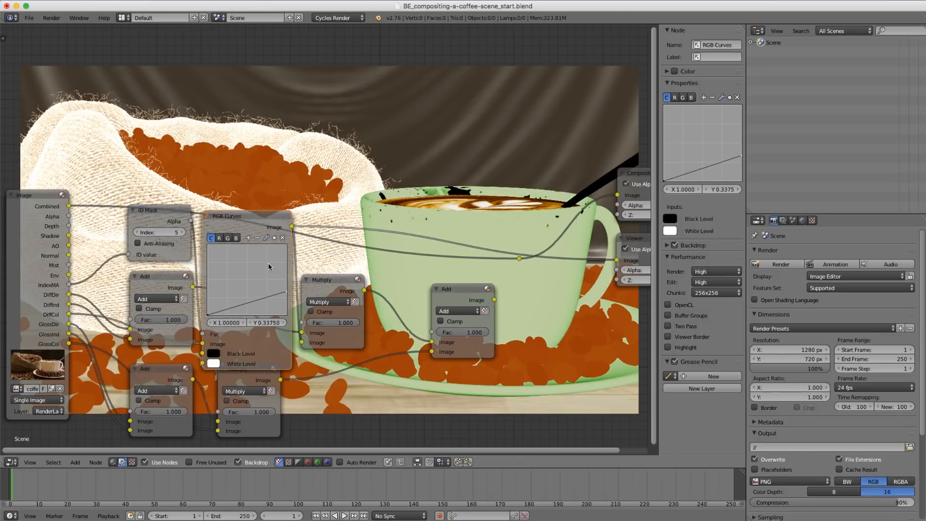
{"action": "left_click_drag", "start_coordinate": [269, 266], "coordinate": [241, 302]}
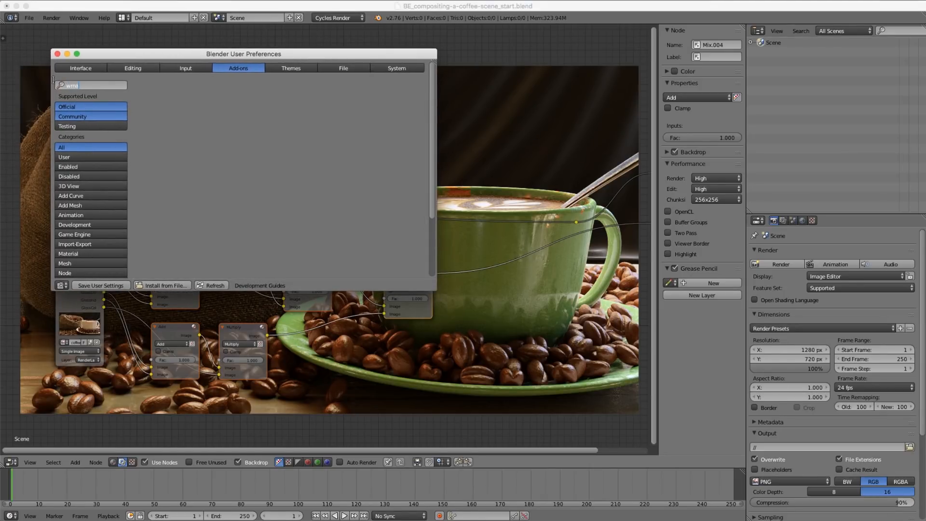
Search the add-ons for 'wrangl' and enable Node Wrangler
{"action": "type", "text": "wrangl"}
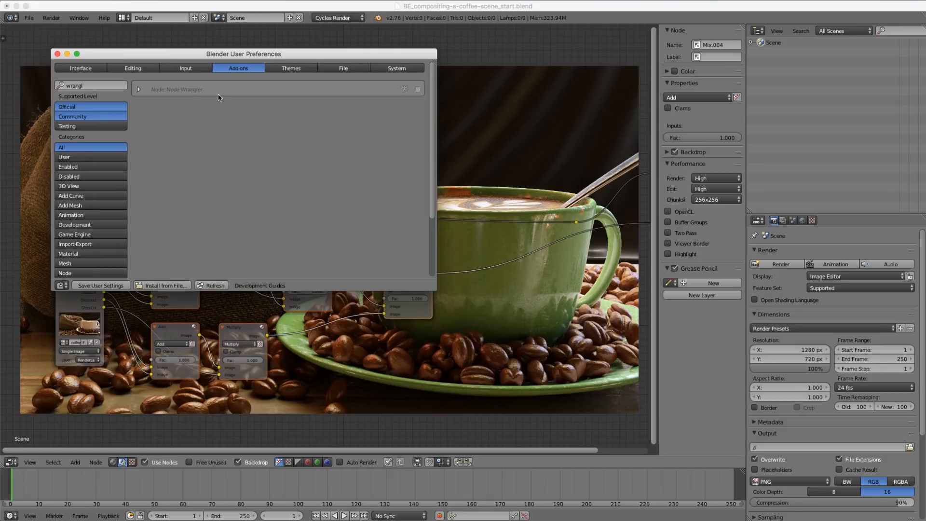
{"action": "left_click", "coordinate": [418, 89]}
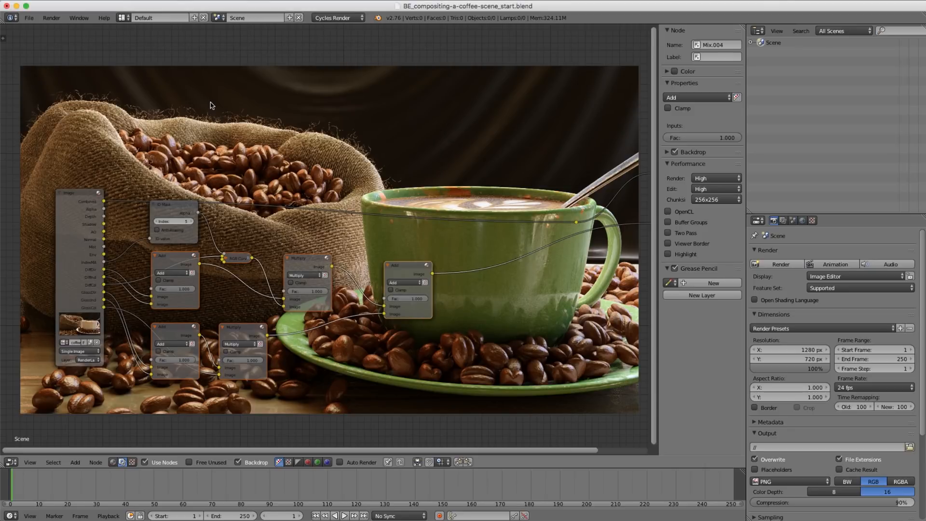
{"action": "mouse_move", "coordinate": [341, 250]}
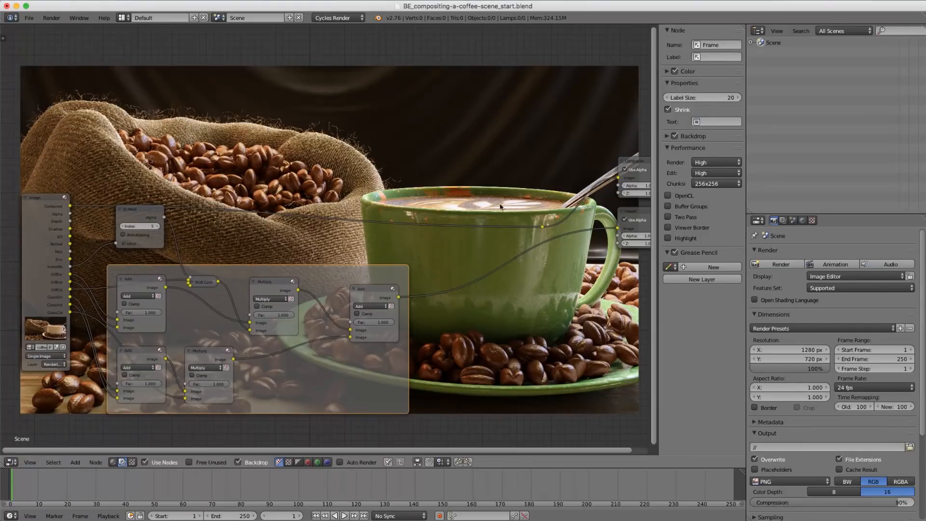
Rename the new frame RECONSTRUCTION and enable its custom colour
{"action": "left_click", "coordinate": [715, 44]}
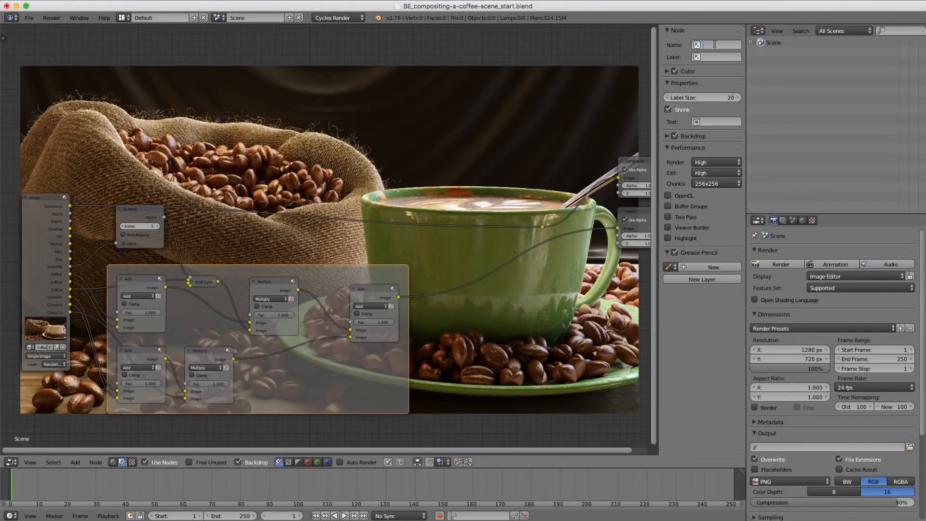
{"action": "type", "text": "RECONSTRUCT"}
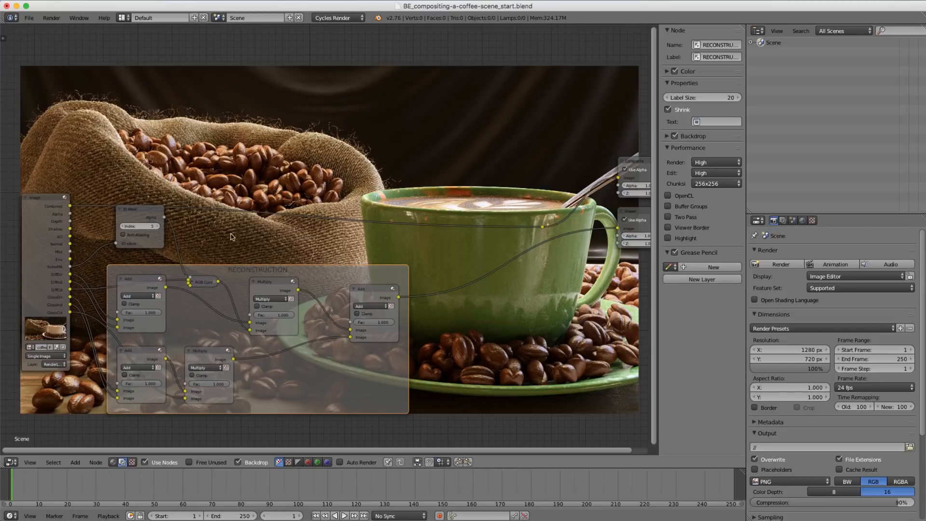
{"action": "left_click", "coordinate": [668, 70]}
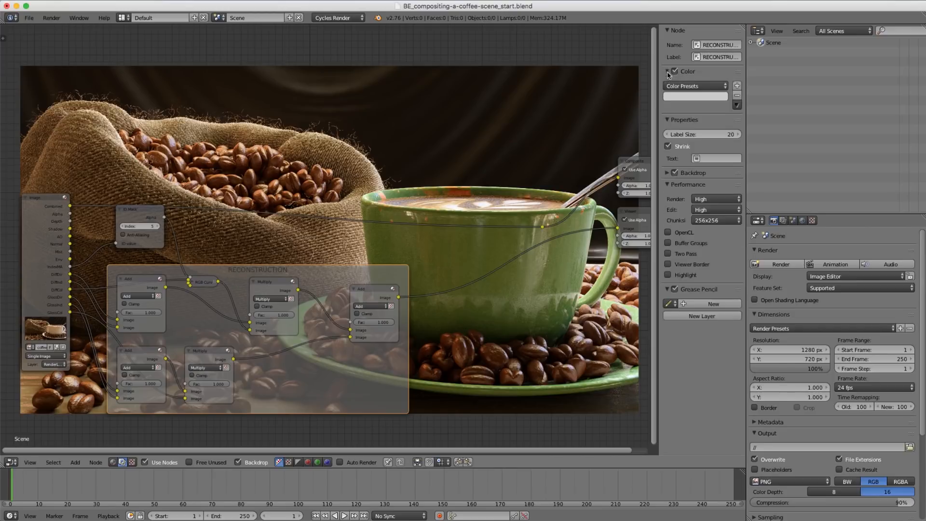
{"action": "left_click", "coordinate": [696, 96]}
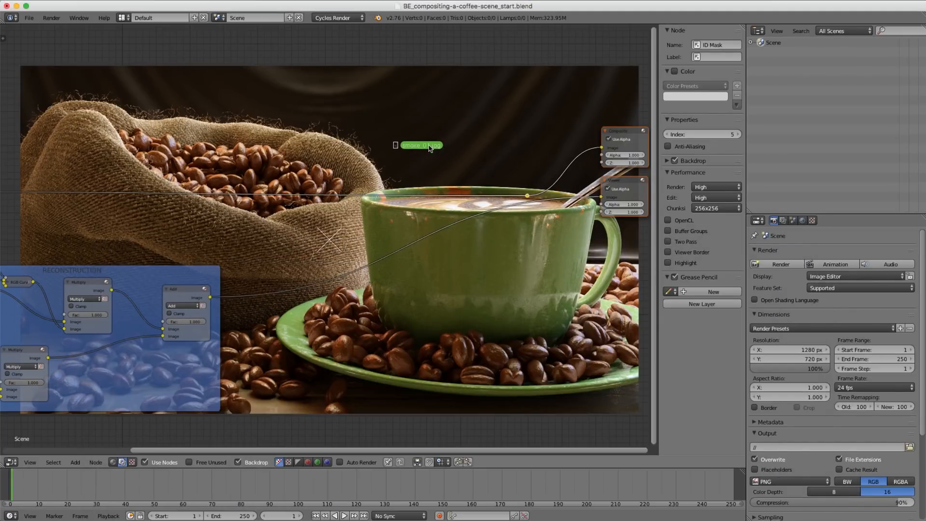
Drag smoke_01.jpg into the node tree as an image node over the coffee scene
{"action": "left_click_drag", "start_coordinate": [421, 144], "coordinate": [408, 146]}
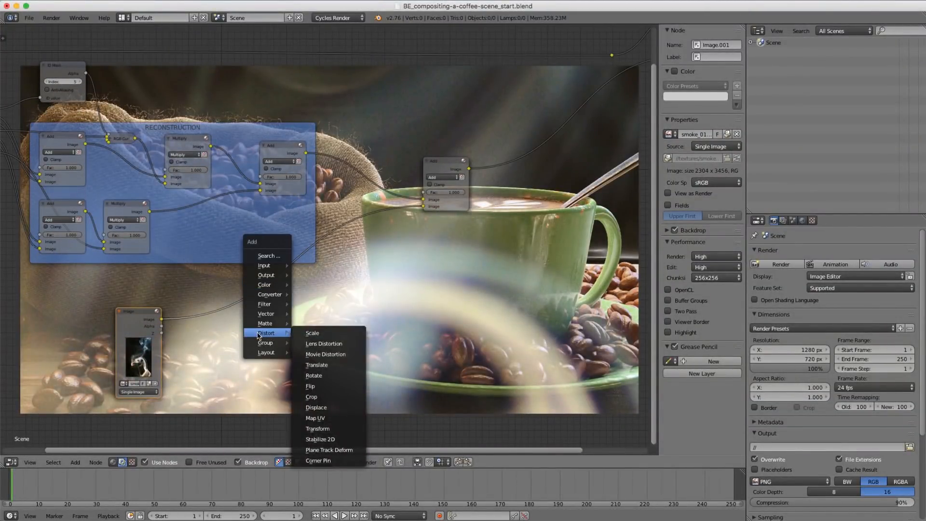
{"action": "mouse_move", "coordinate": [325, 354]}
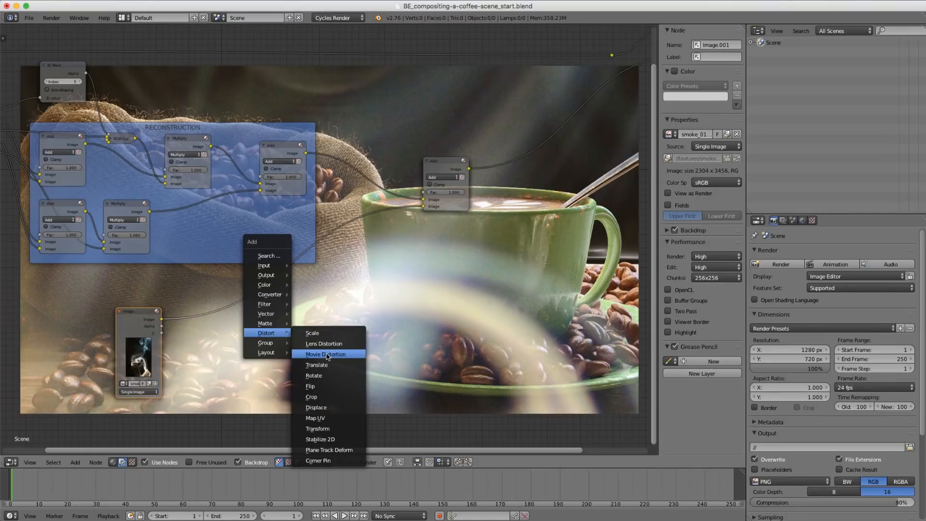
Add a Transform node after the smoke image with Scale 0.2, X 239, Y 389.4
{"action": "left_click", "coordinate": [317, 428]}
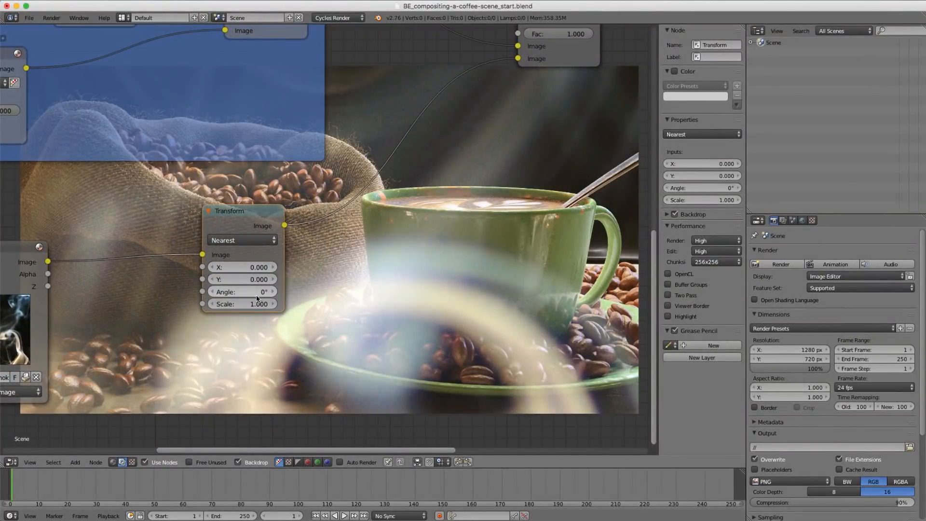
{"action": "left_click", "coordinate": [242, 304]}
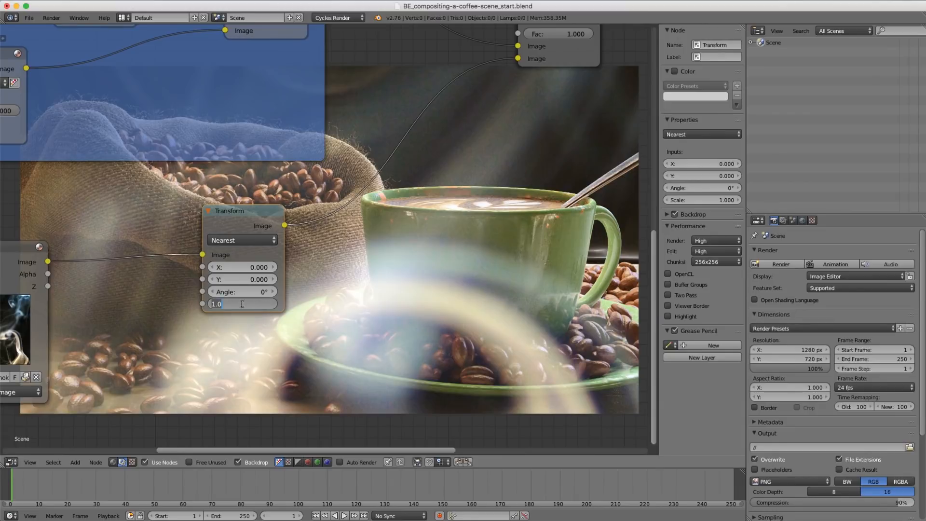
{"action": "type", "text": ".2"}
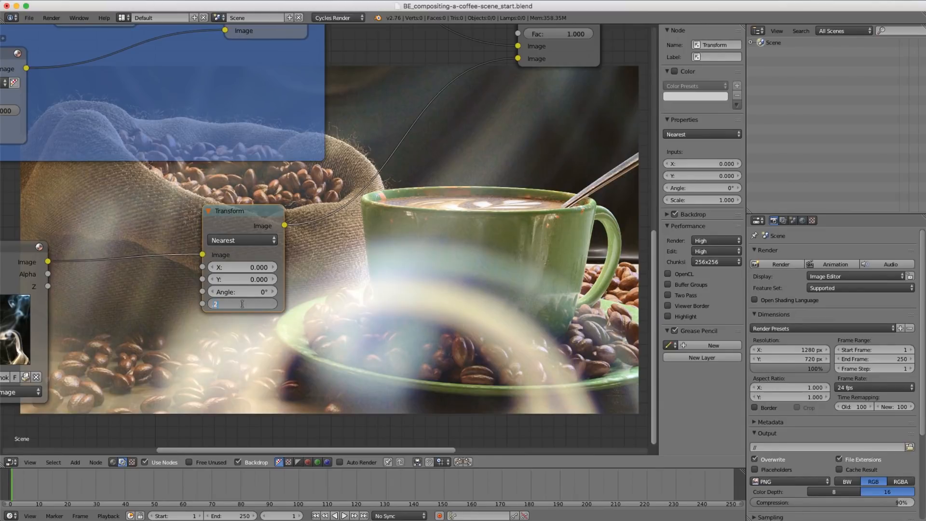
{"action": "type", "text": "0.200"}
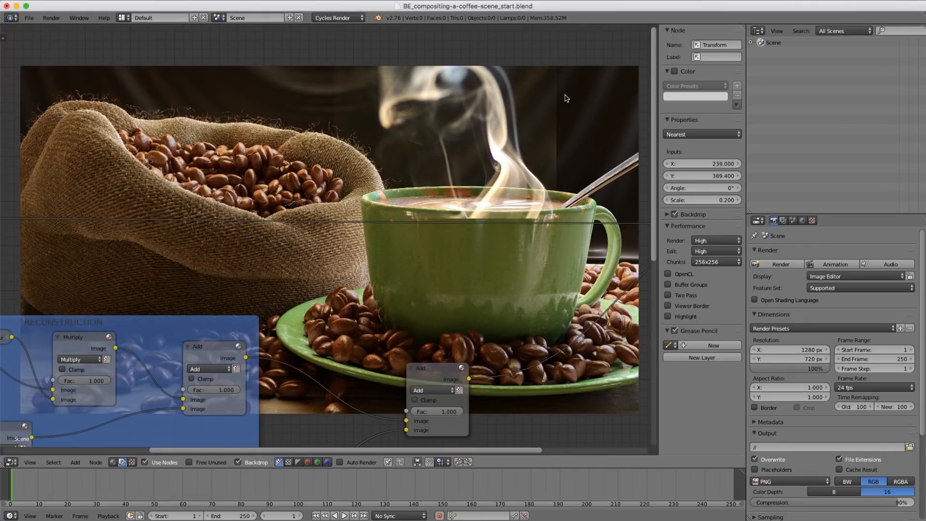
{"action": "mouse_move", "coordinate": [397, 172]}
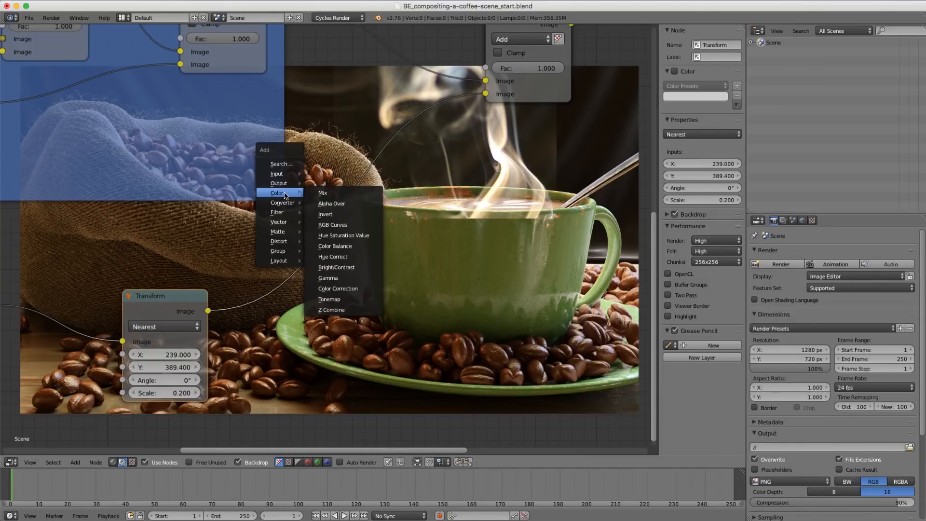
Add an RGB Curves node after the Transform and pull its bottom point right to darken the steam
{"action": "left_click", "coordinate": [333, 225]}
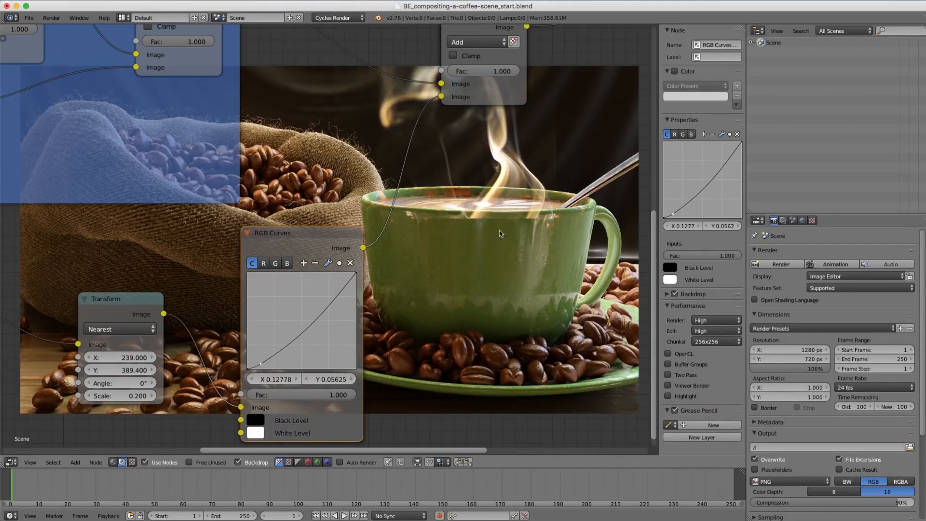
{"action": "mouse_move", "coordinate": [397, 320]}
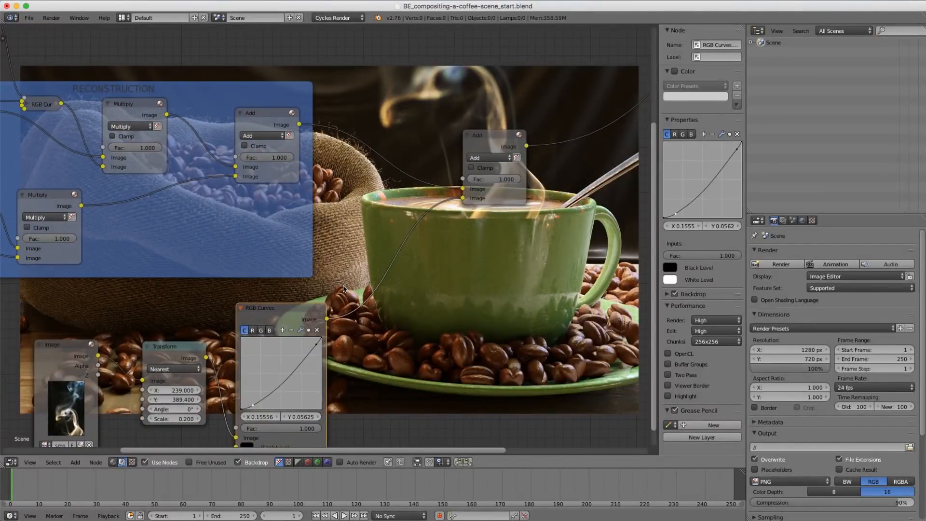
{"action": "left_click", "coordinate": [340, 251]}
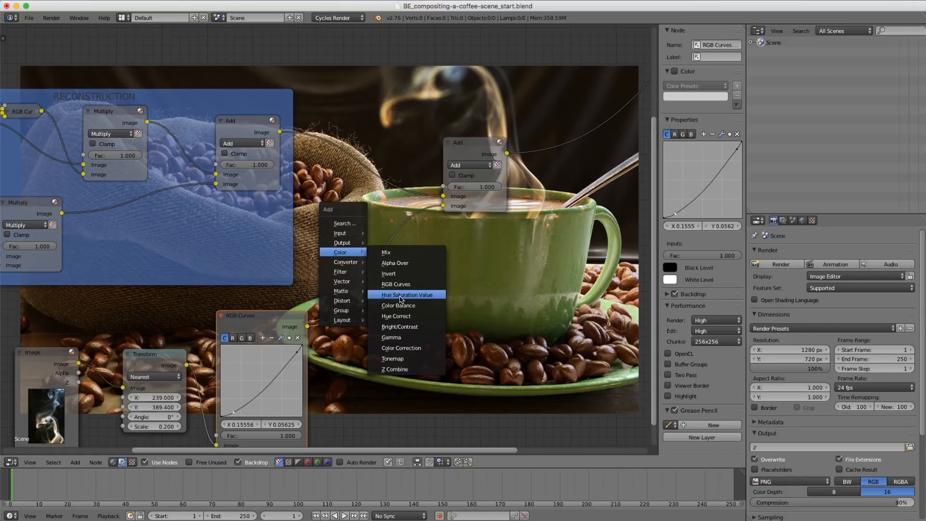
Add a Hue Saturation Value node with Saturation 0.5 and set the smoke Add node's Fac to 0.1
{"action": "left_click", "coordinate": [406, 294]}
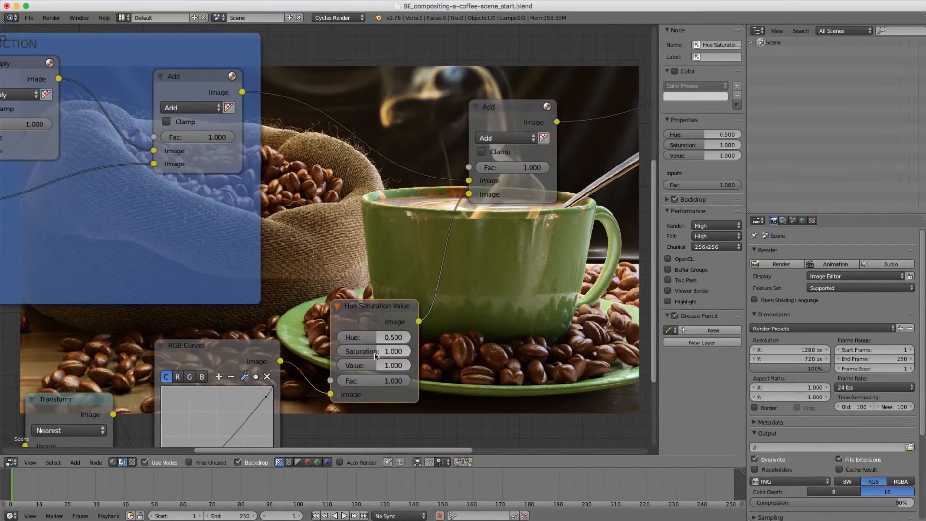
{"action": "left_click", "coordinate": [375, 351]}
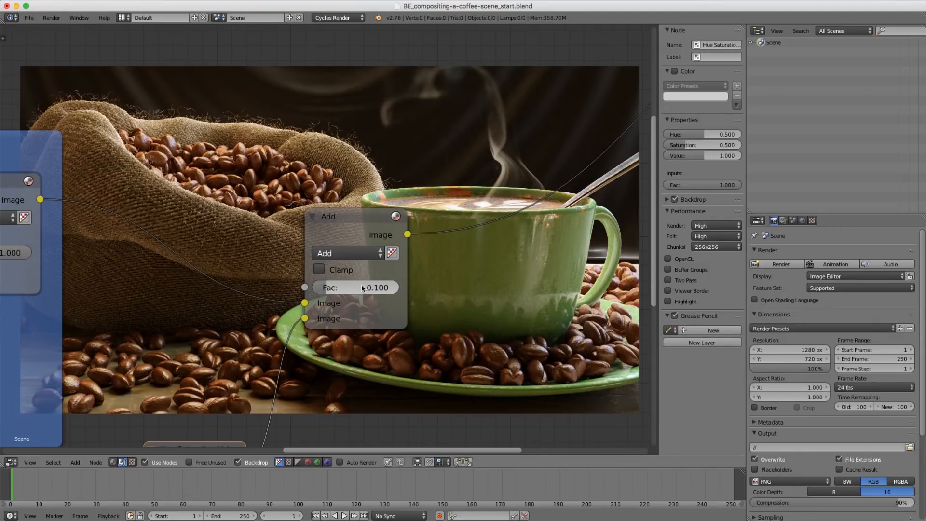
{"action": "left_click", "coordinate": [354, 287]}
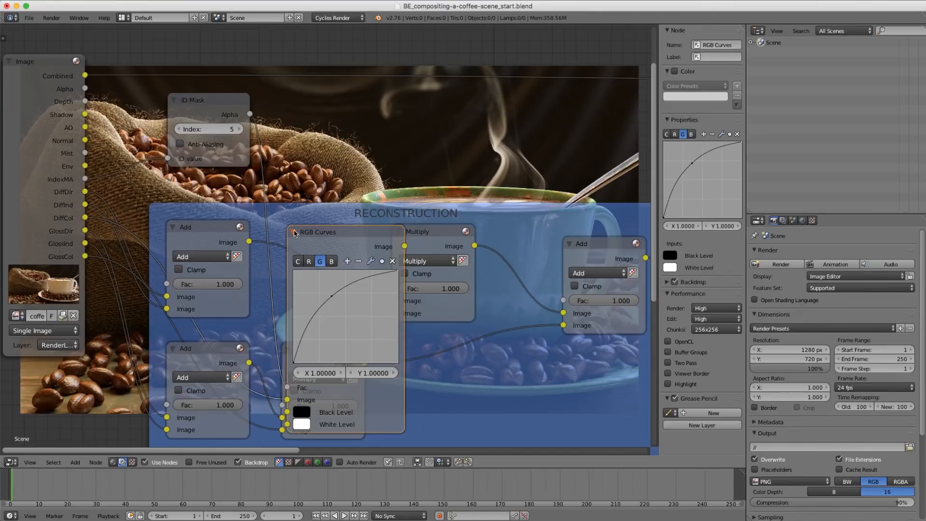
Reshape the RECONSTRUCTION RGB Curves channels so the green cup and saucer turn red
{"action": "left_click_drag", "start_coordinate": [333, 295], "coordinate": [332, 295]}
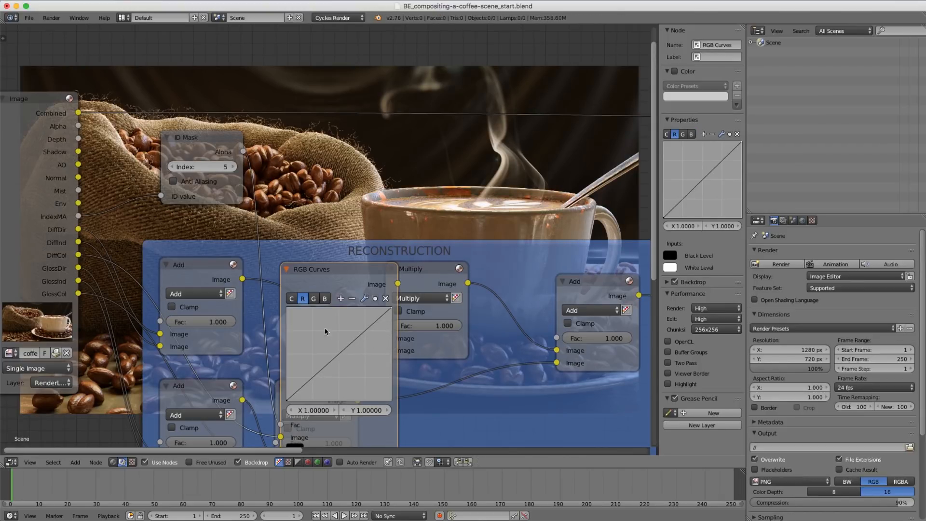
{"action": "left_click", "coordinate": [324, 298]}
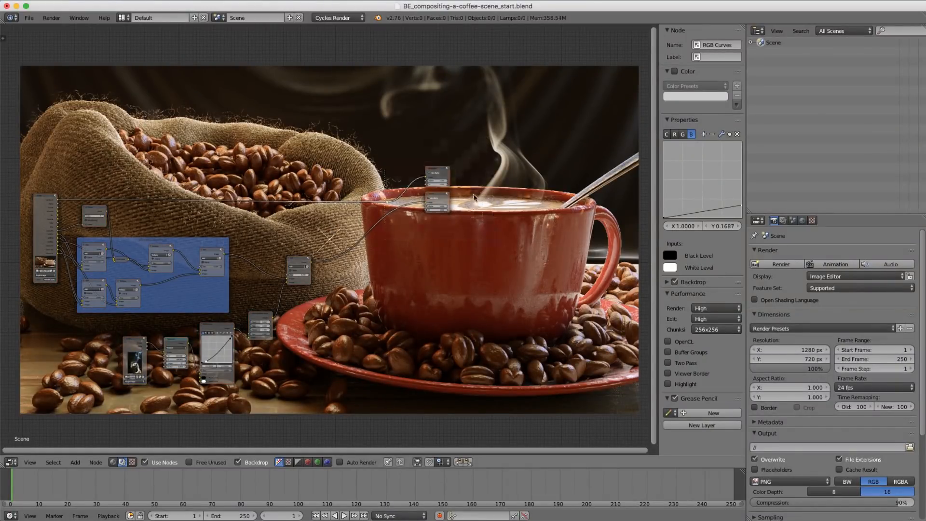
{"action": "left_click_drag", "start_coordinate": [434, 199], "coordinate": [546, 204]}
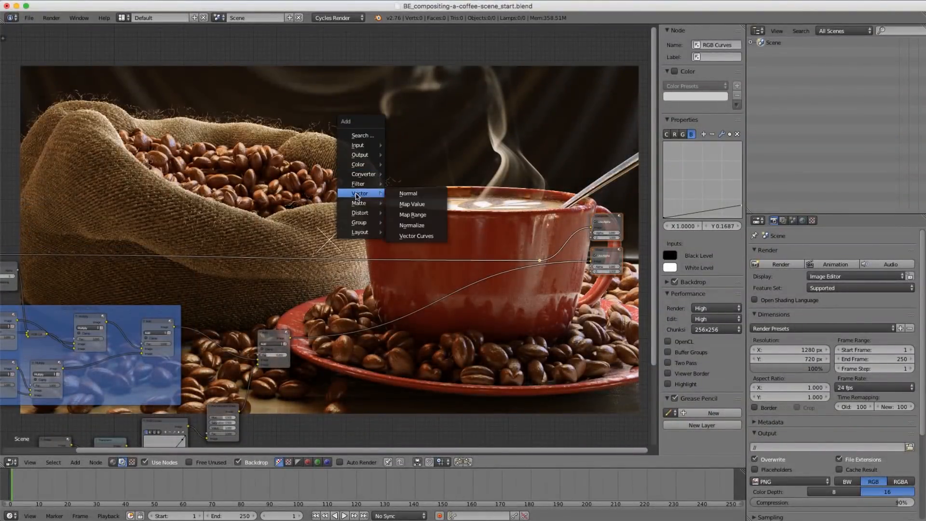
{"action": "mouse_move", "coordinate": [359, 203]}
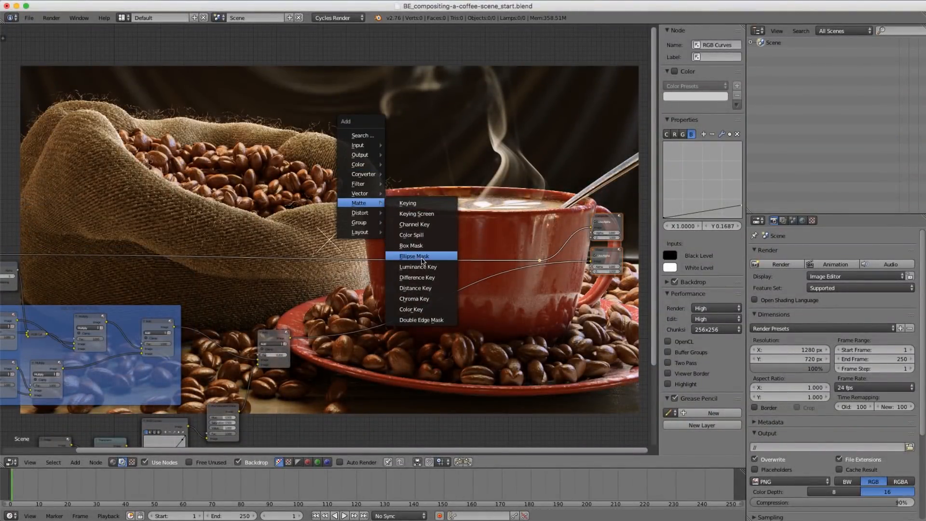
Add an Ellipse Mask softened by a Fast Gaussian Blur of 300 in X and Y, then narrow its width
{"action": "left_click", "coordinate": [415, 256]}
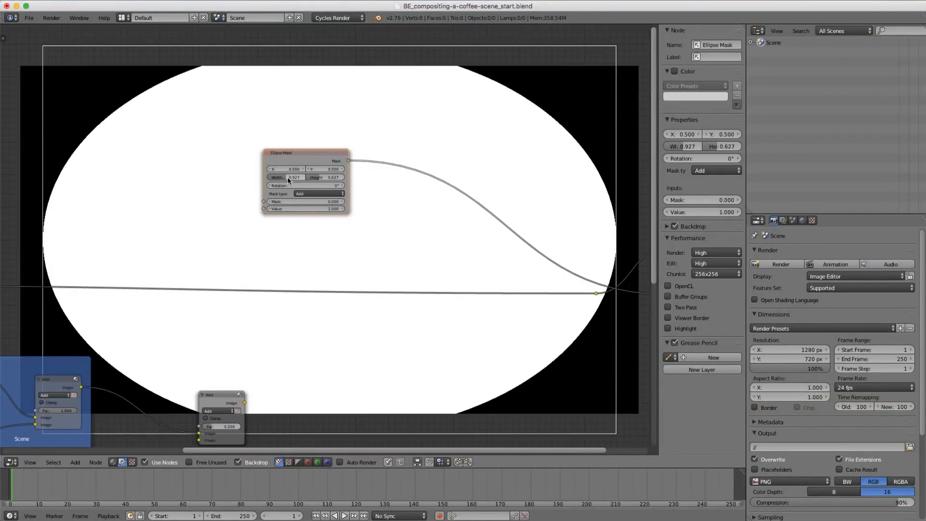
{"action": "left_click_drag", "start_coordinate": [290, 177], "coordinate": [301, 177]}
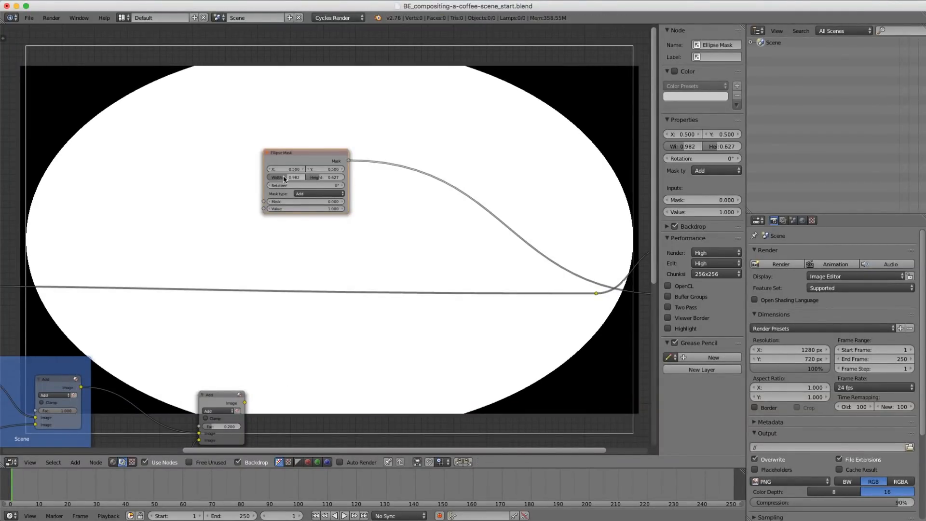
{"action": "mouse_move", "coordinate": [289, 178]}
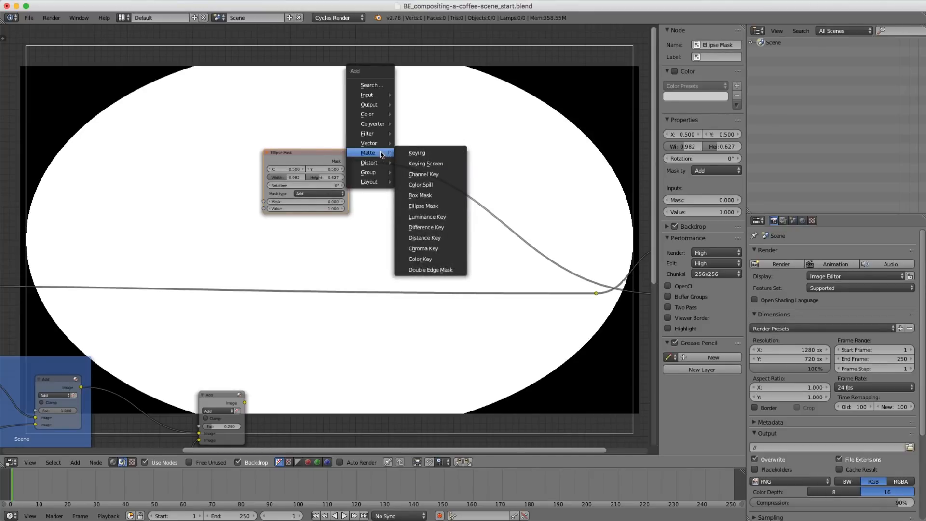
{"action": "mouse_move", "coordinate": [367, 133]}
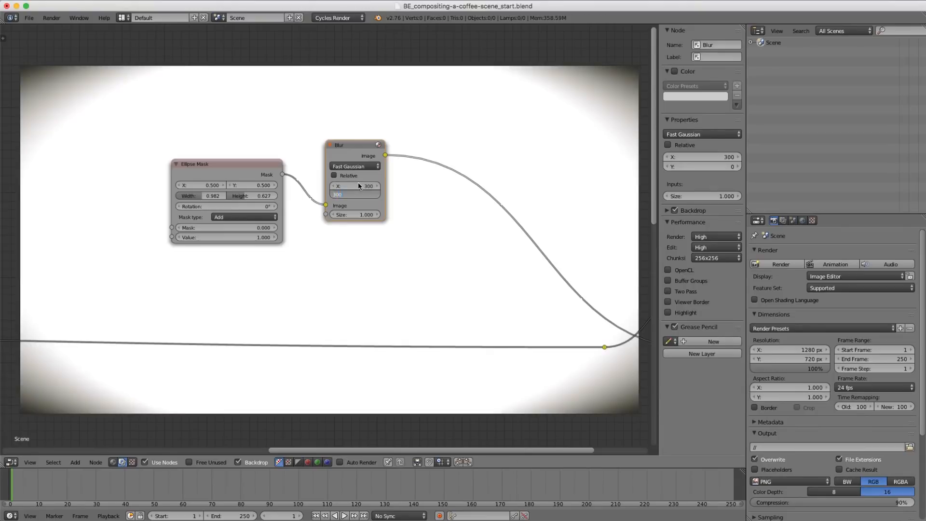
{"action": "type", "text": "300"}
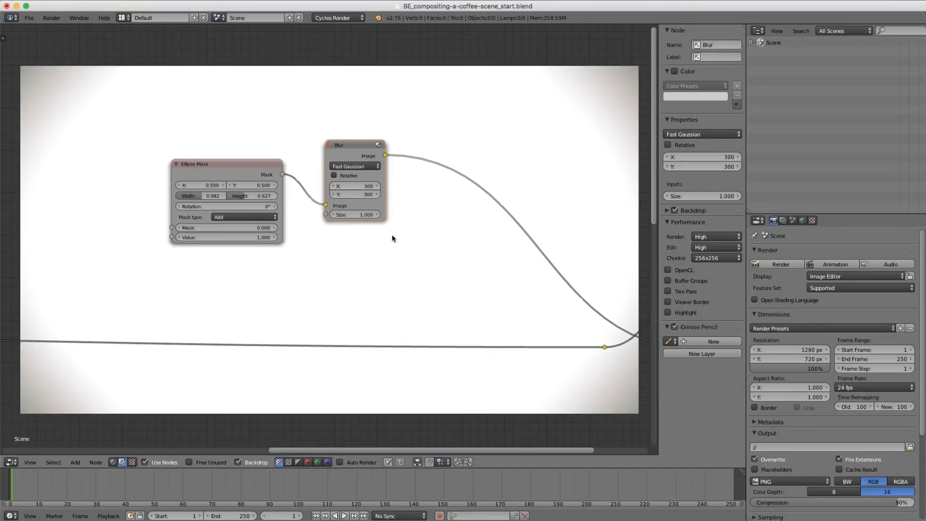
{"action": "mouse_move", "coordinate": [49, 279]}
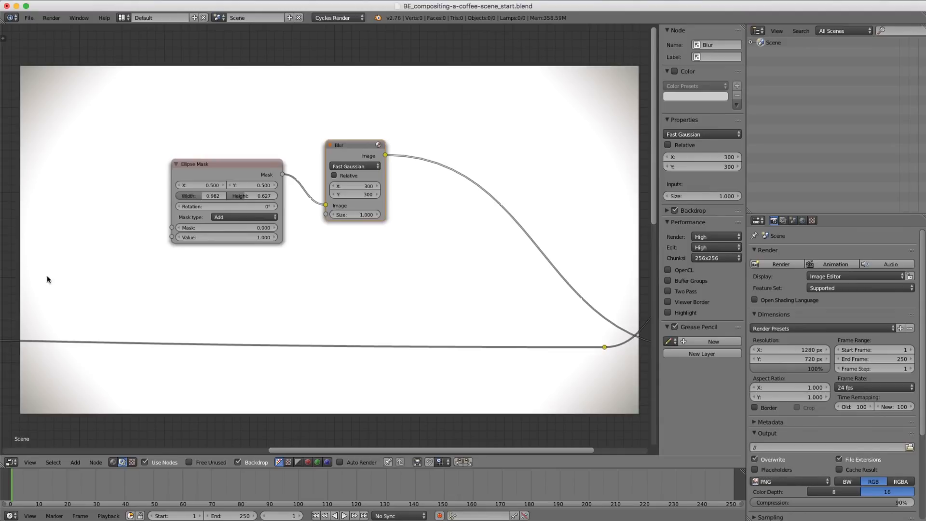
{"action": "mouse_move", "coordinate": [400, 267]}
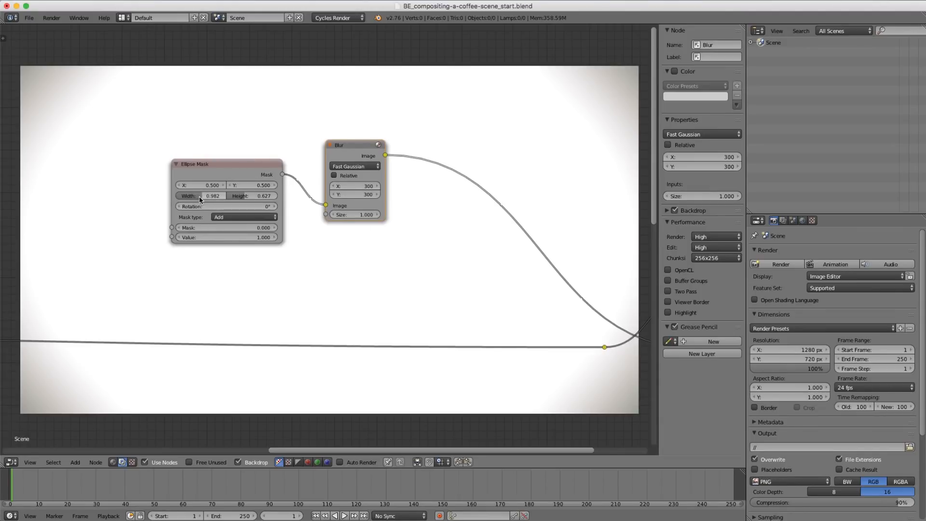
{"action": "left_click_drag", "start_coordinate": [213, 196], "coordinate": [200, 196]}
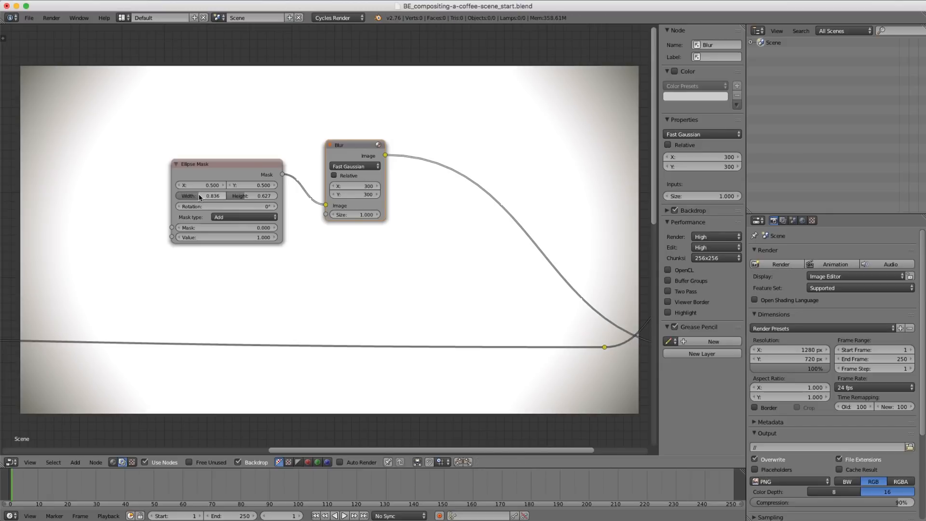
{"action": "left_click_drag", "start_coordinate": [219, 195], "coordinate": [201, 196]}
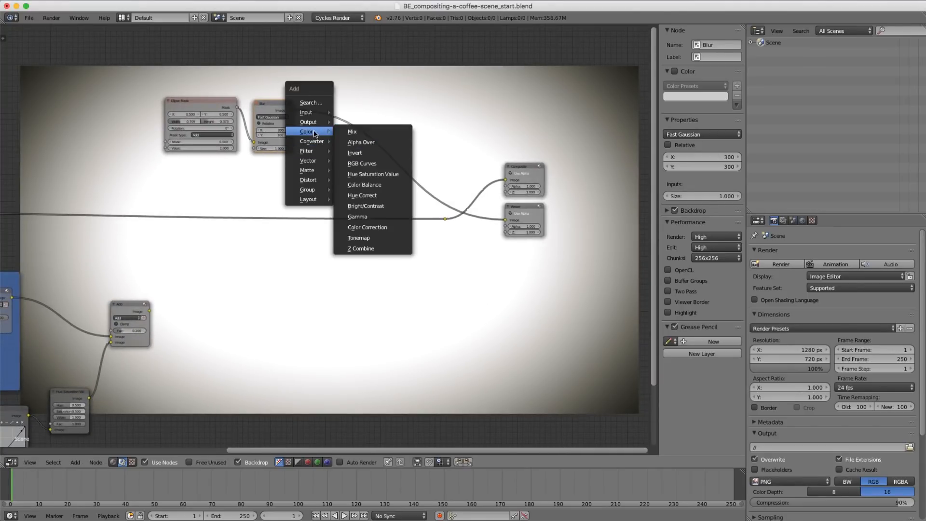
Blend the blurred mask over the coffee image with a Mix node set to Overlay at Fac 0.5
{"action": "left_click", "coordinate": [352, 131]}
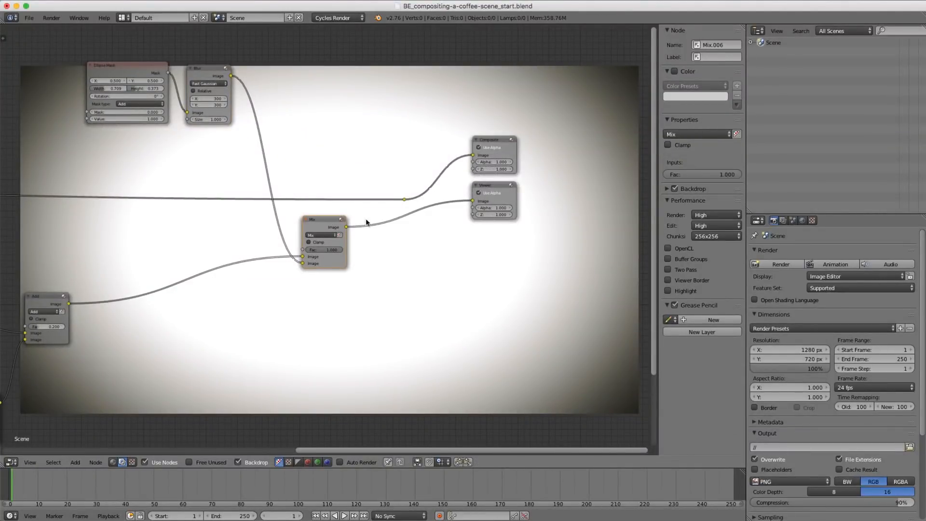
{"action": "left_click", "coordinate": [319, 235]}
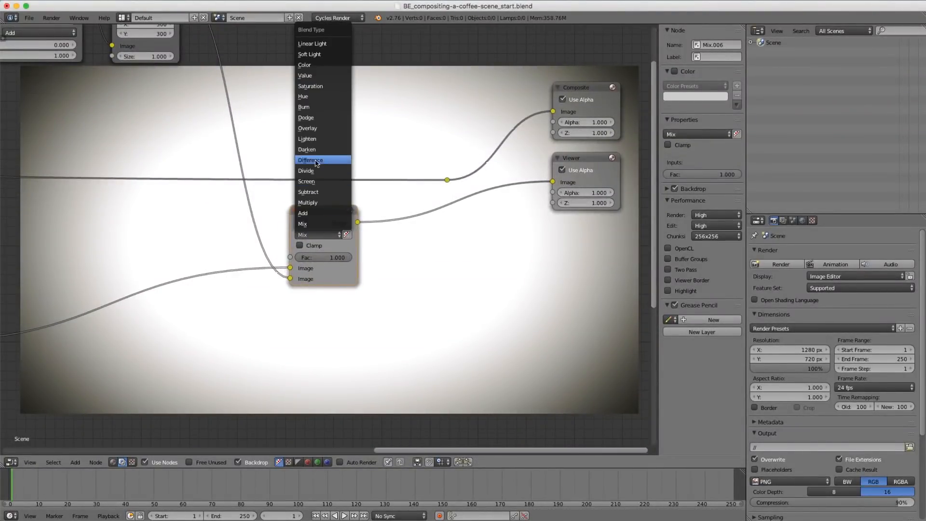
{"action": "left_click", "coordinate": [307, 129]}
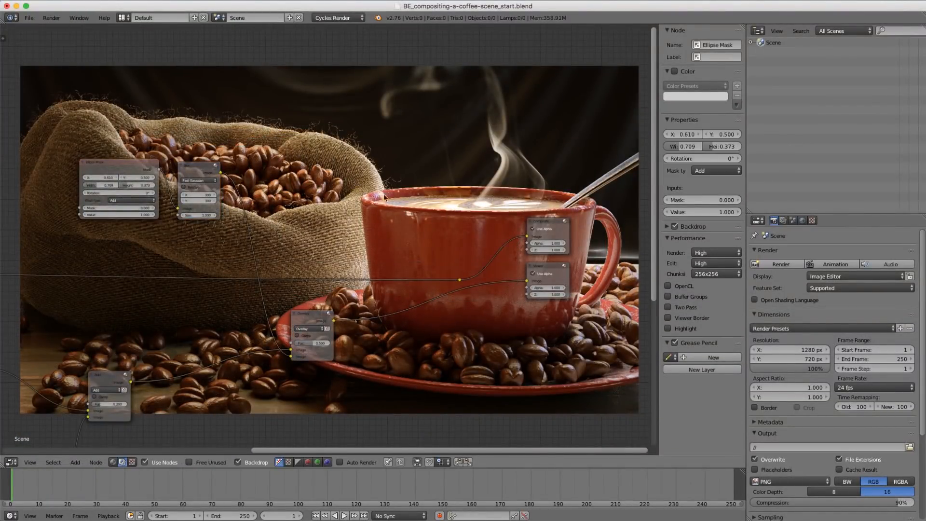
Add a Lift/Gamma/Gain Color Balance node after the Overlay mix for grading
{"action": "left_click", "coordinate": [375, 197]}
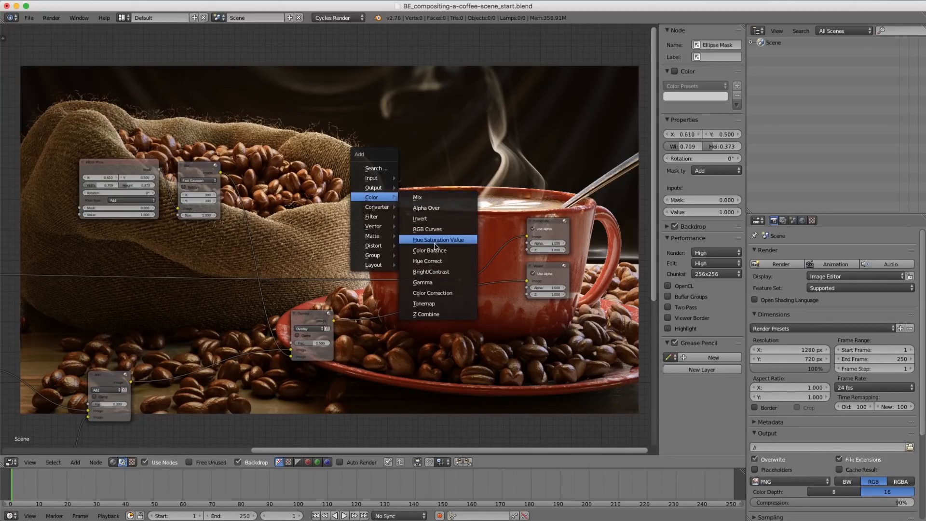
{"action": "left_click", "coordinate": [429, 250]}
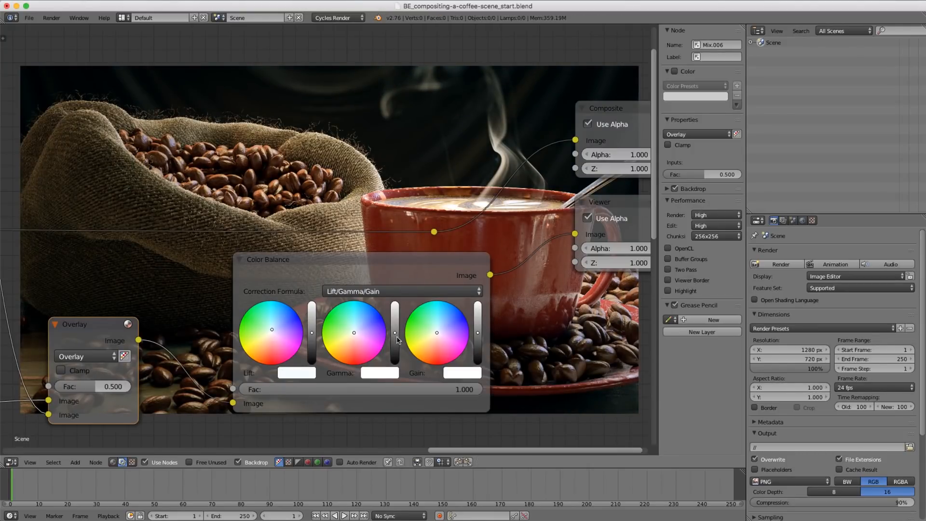
{"action": "mouse_move", "coordinate": [354, 332]}
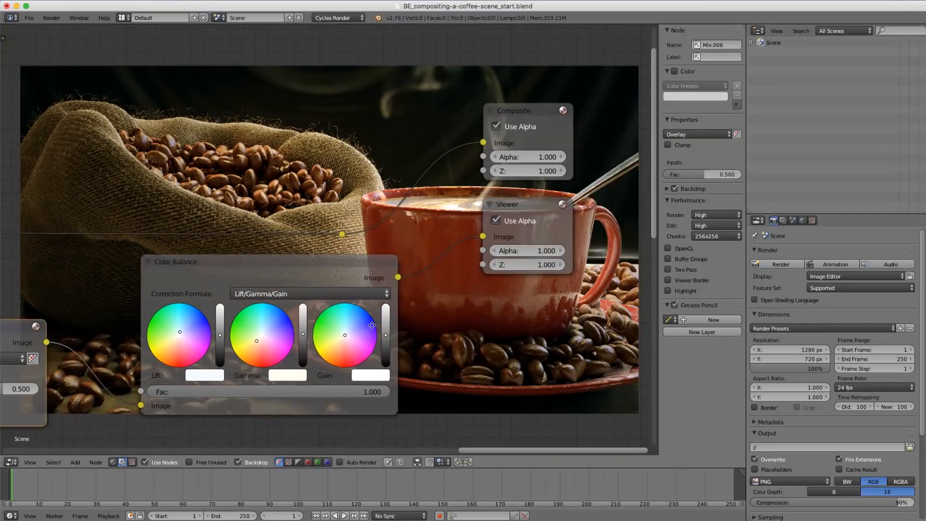
{"action": "mouse_move", "coordinate": [389, 339]}
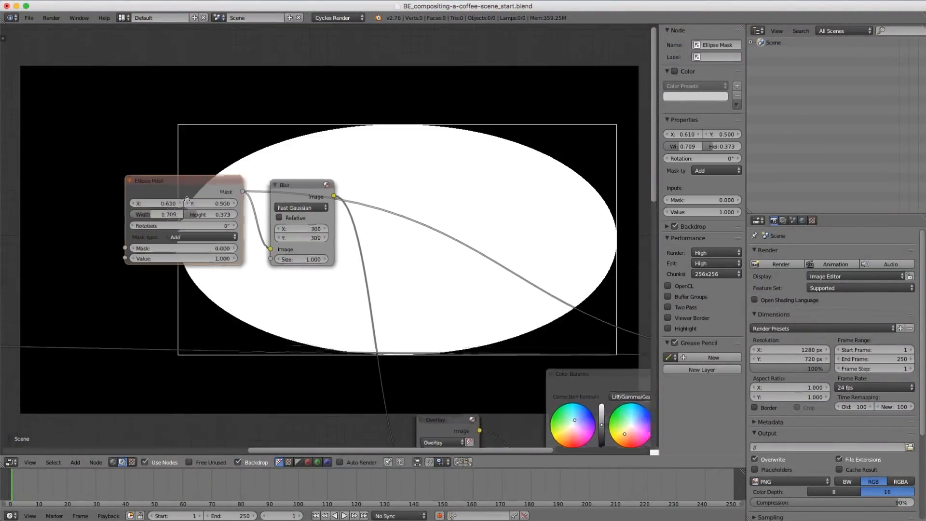
Enlarge the Ellipse Mask to width 0.891 and height 0.500 and view the final composite
{"action": "left_click_drag", "start_coordinate": [156, 214], "coordinate": [183, 215]}
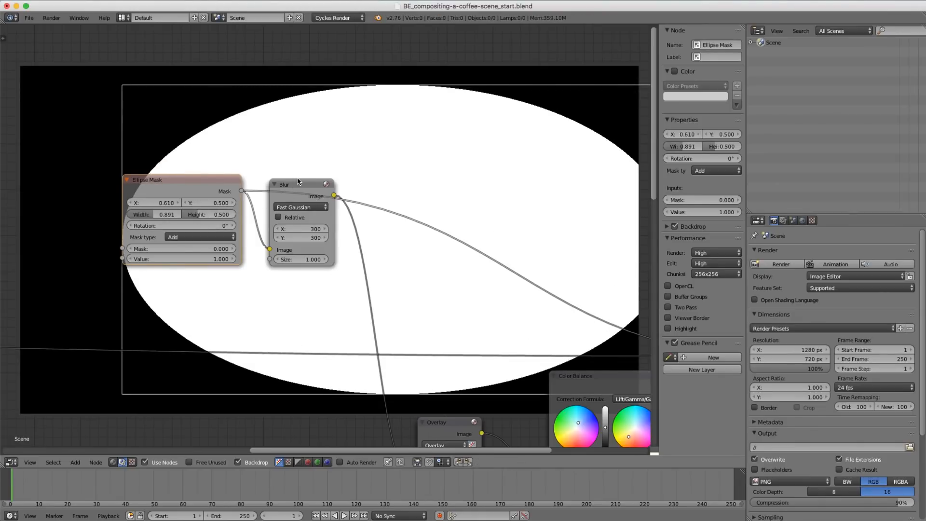
{"action": "left_click", "coordinate": [298, 184]}
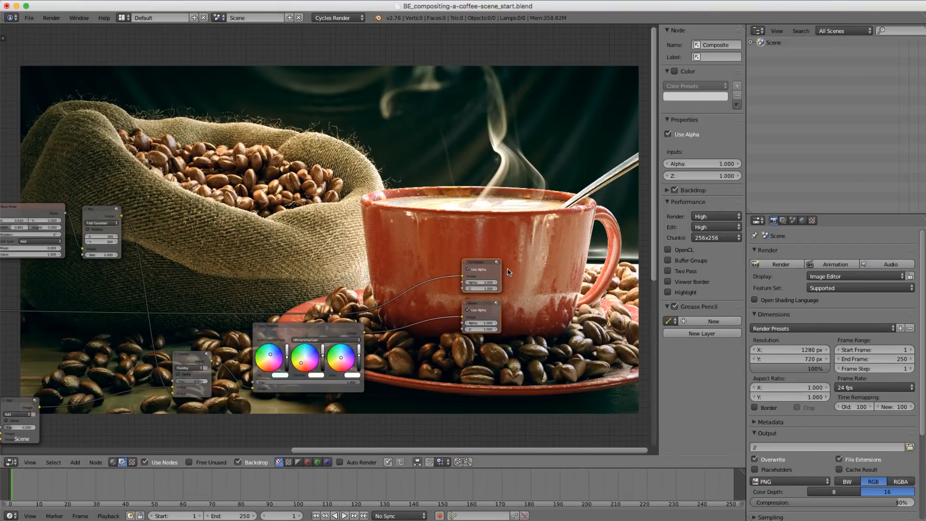
{"action": "mouse_move", "coordinate": [364, 336]}
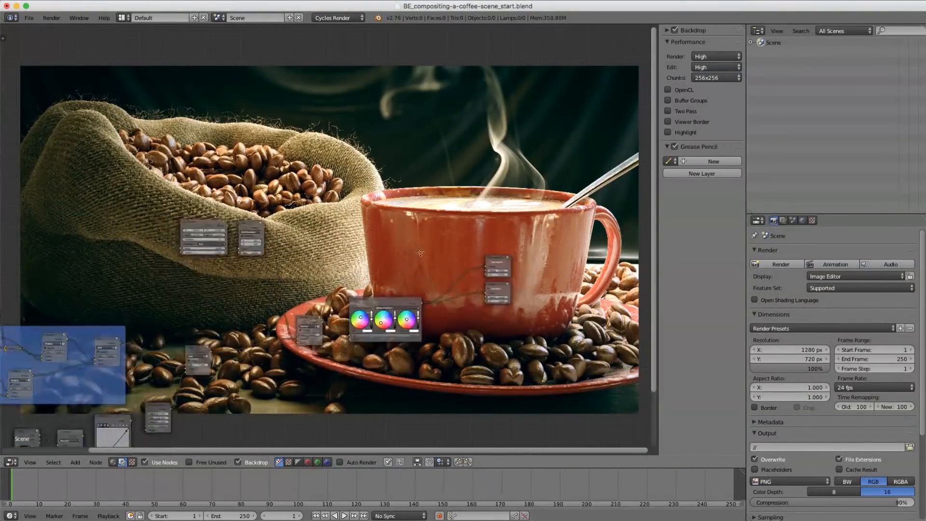
Show the Viewer Node result in the UV/Image Editor
{"action": "left_click", "coordinate": [10, 462]}
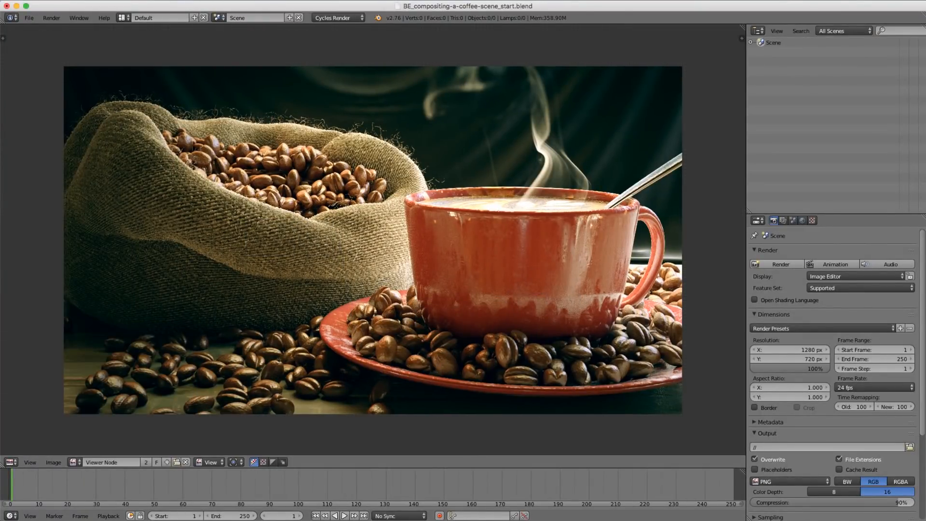
{"action": "left_click", "coordinate": [72, 462]}
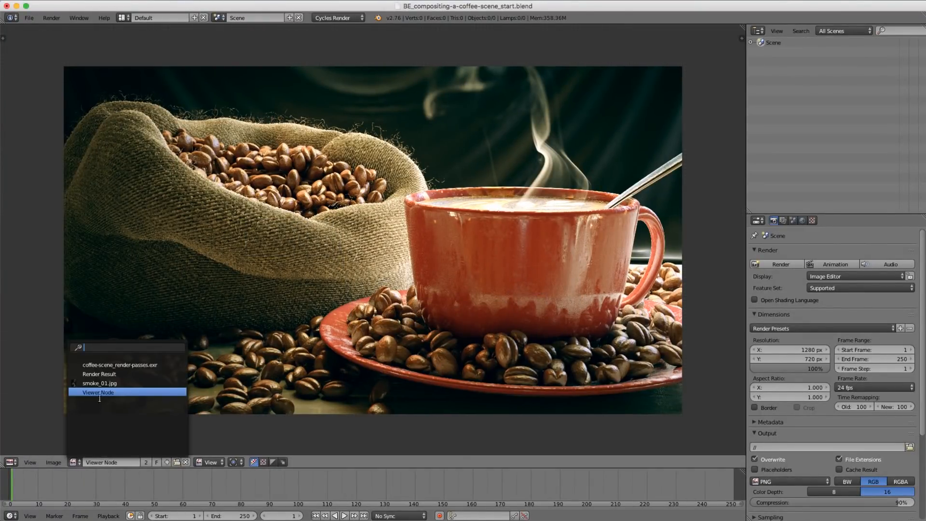
{"action": "left_click", "coordinate": [53, 462]}
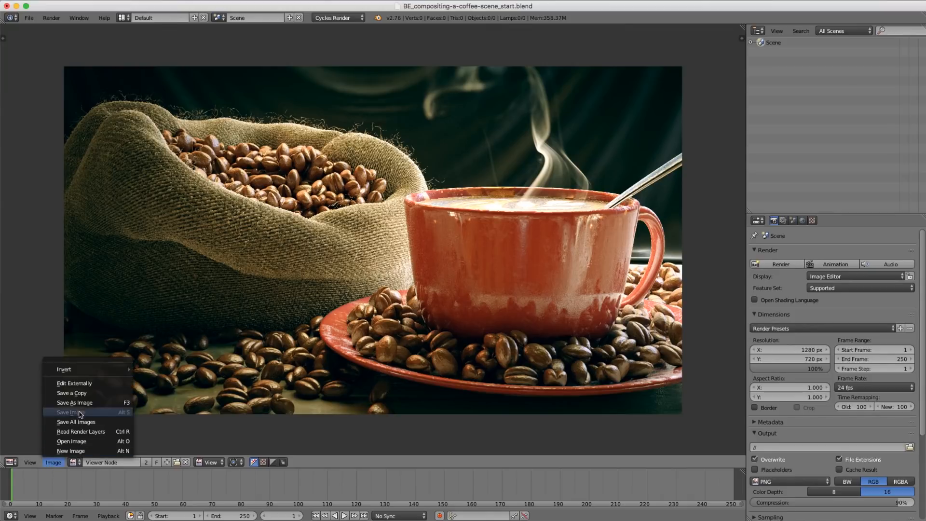
Save the composite as final_comp.png, an 8-bit RGB PNG without alpha
{"action": "left_click", "coordinate": [70, 412]}
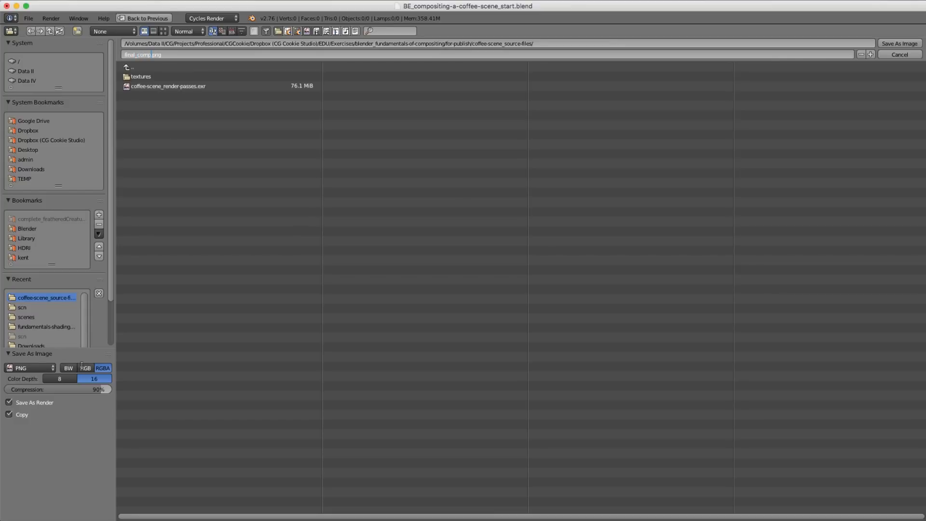
{"action": "left_click", "coordinate": [85, 367]}
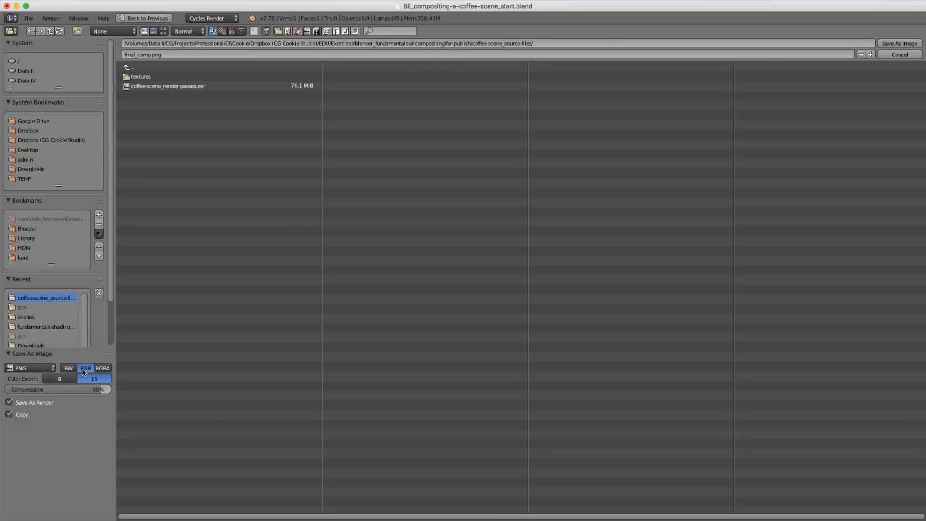
{"action": "left_click", "coordinate": [59, 378]}
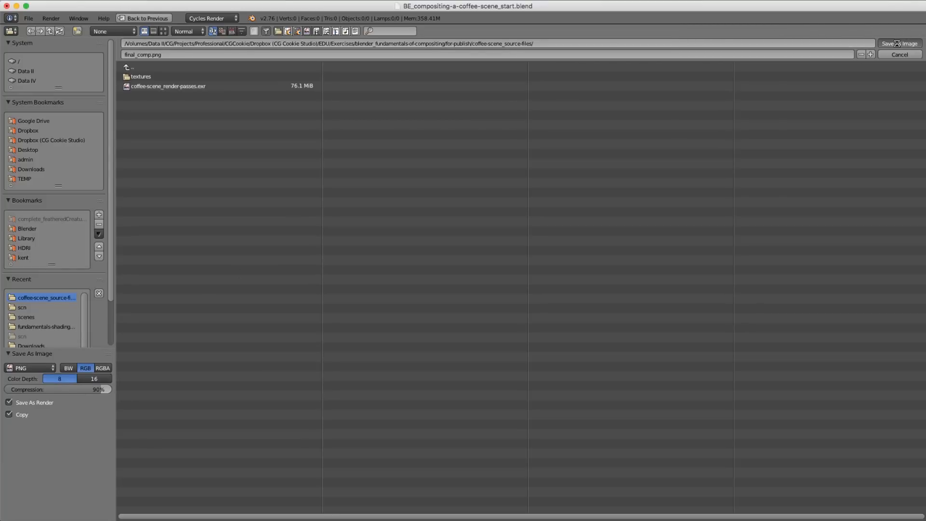
{"action": "left_click", "coordinate": [898, 43]}
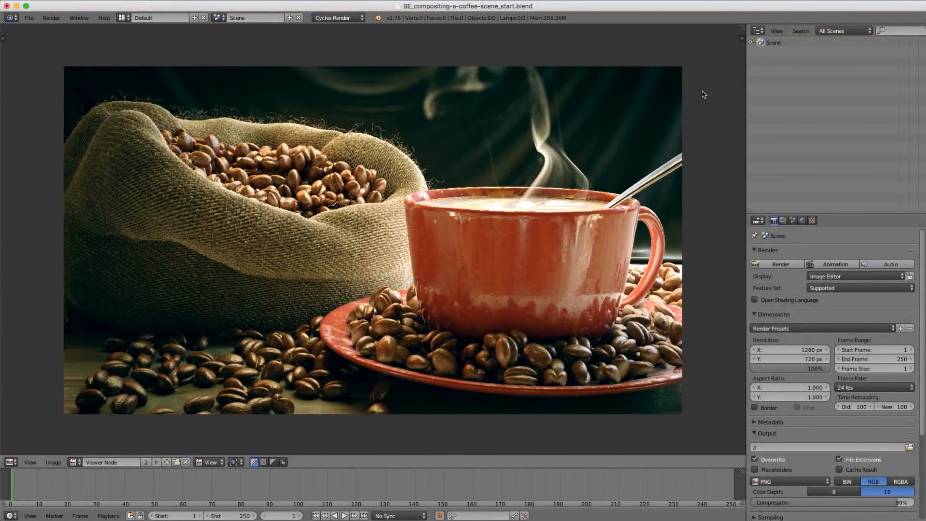